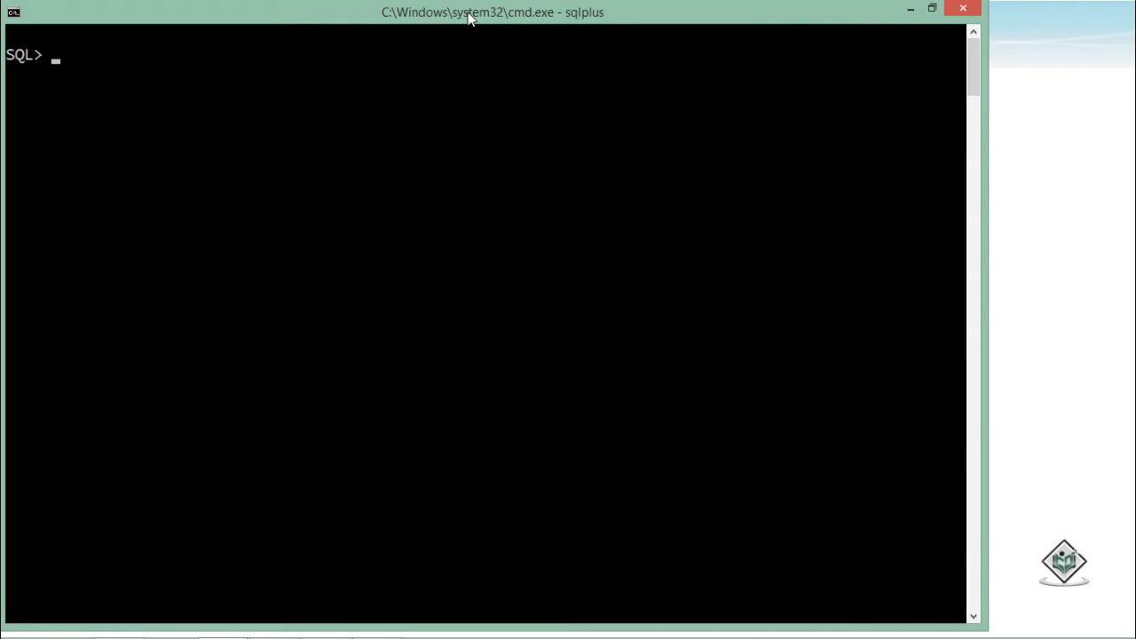
Step: Declare i as number(2), then begin the block by setting i := 1
type("decla")
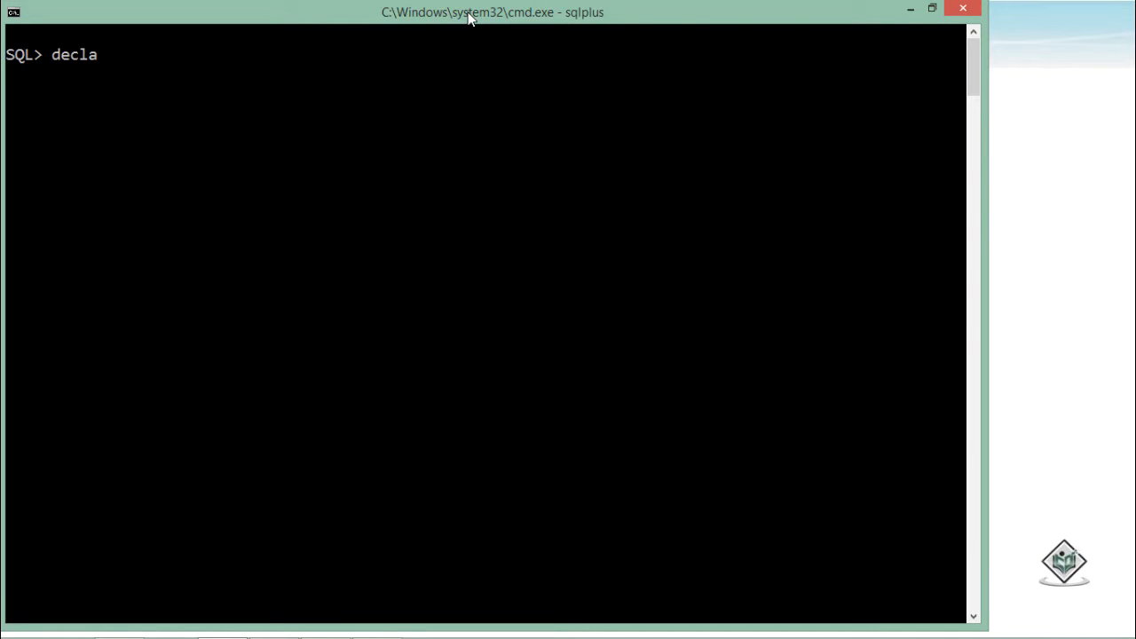
key("Return")
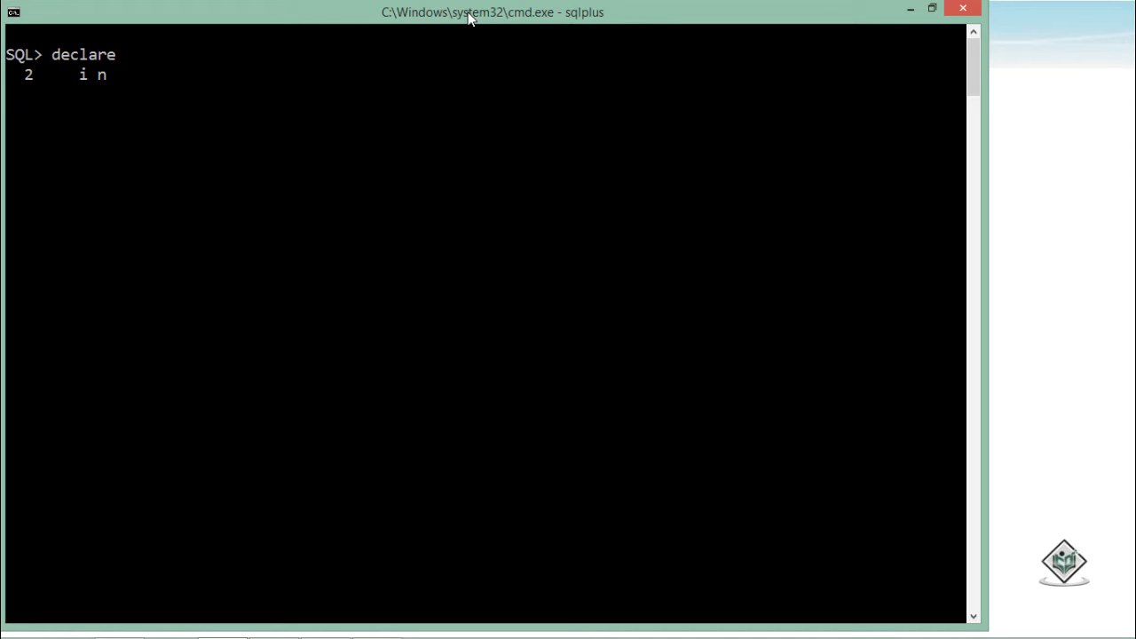
type("umber")
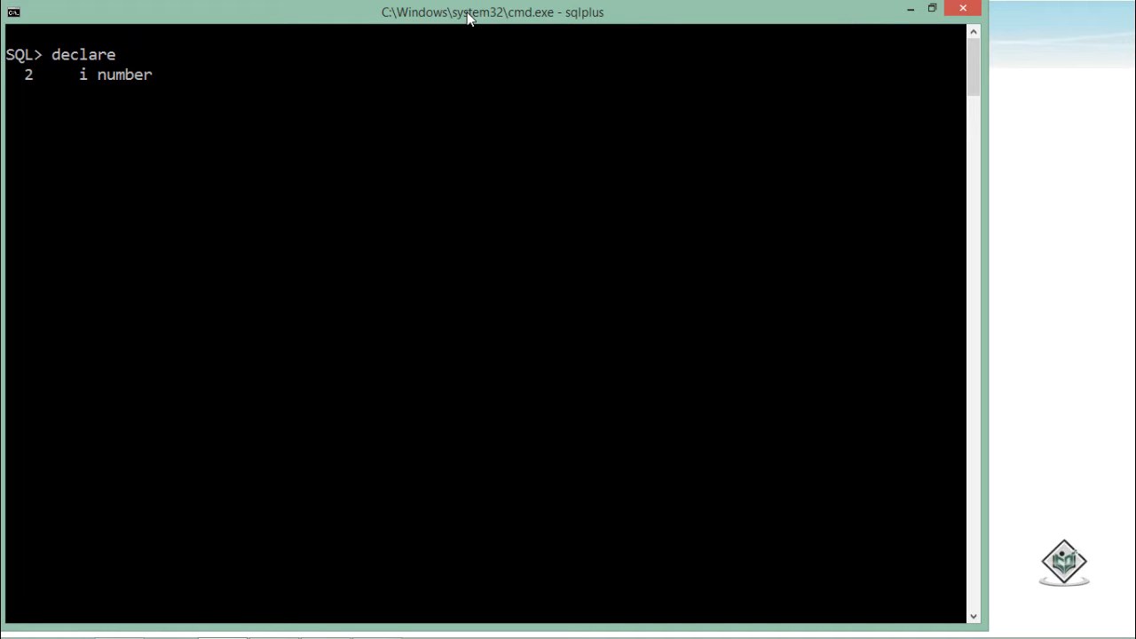
type("(2);")
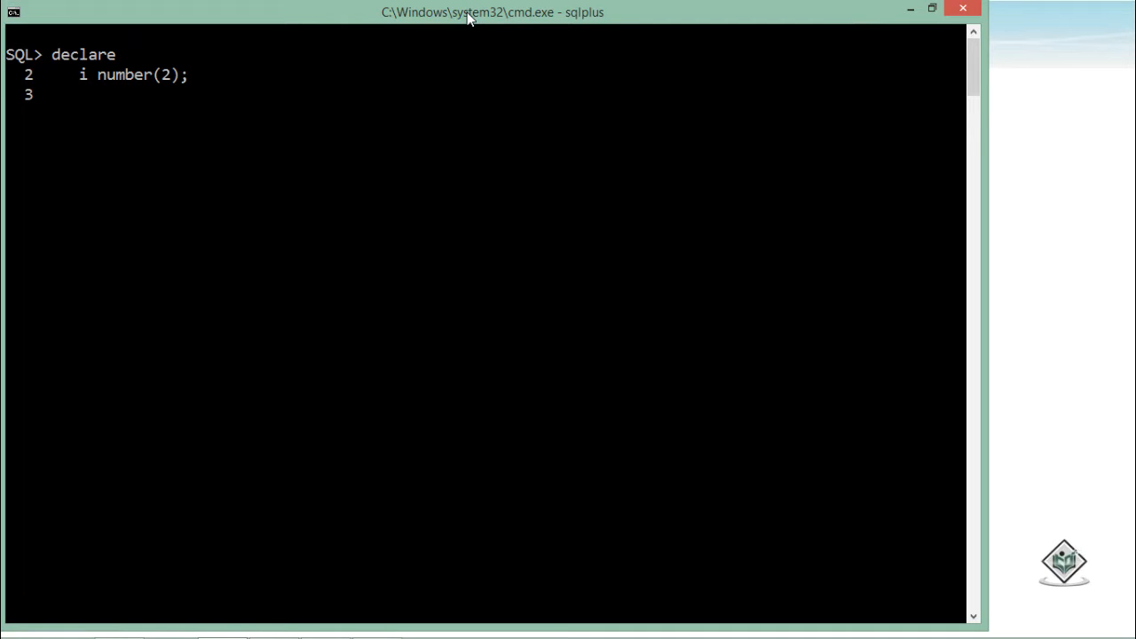
type("begin")
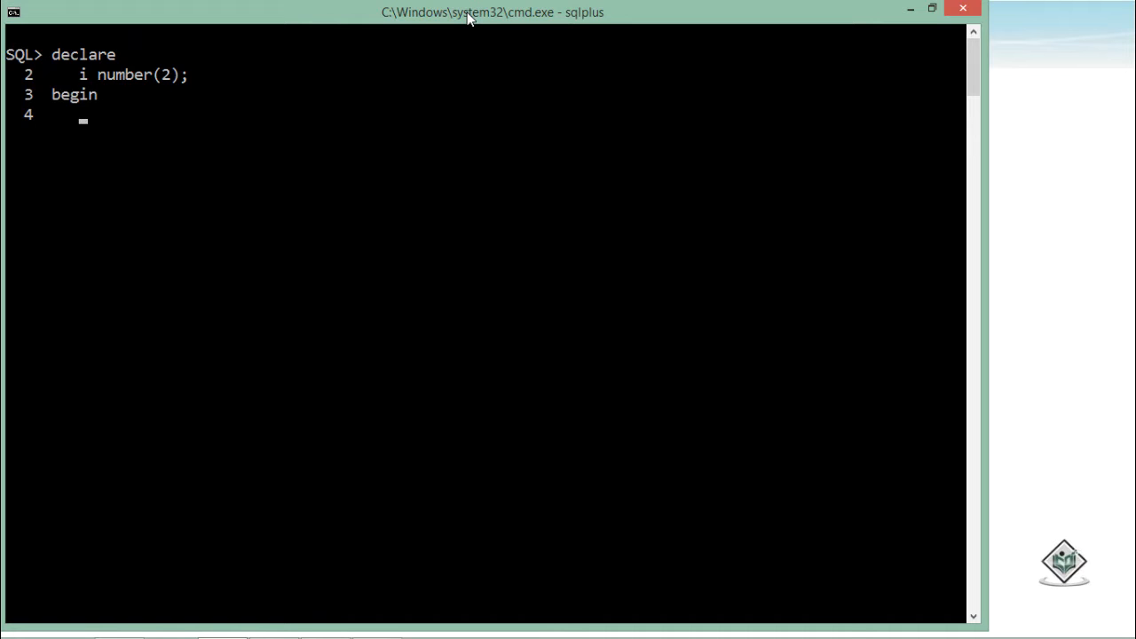
type("i :")
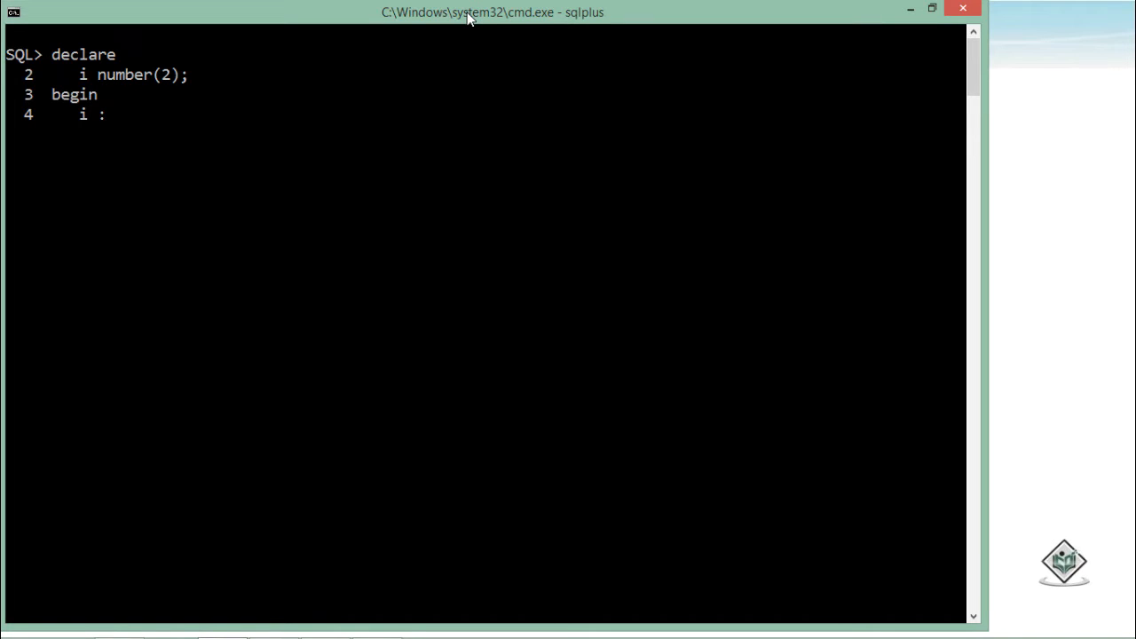
type("= 1;")
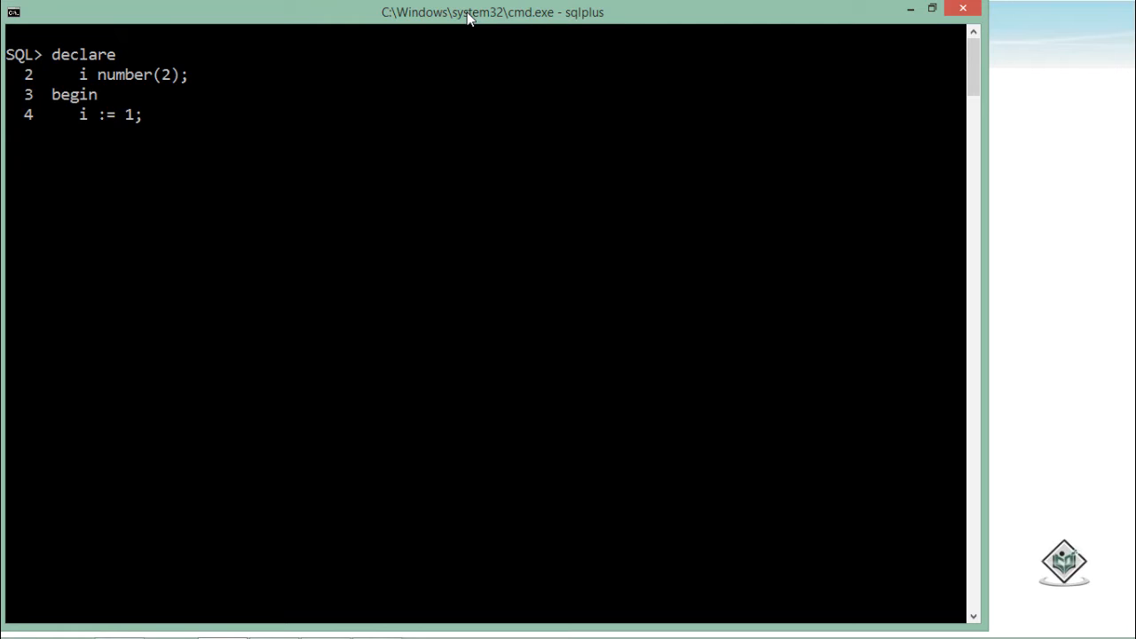
Step: Open a loop that prints i with dbms_output.put_line and increments it by 1
type("l")
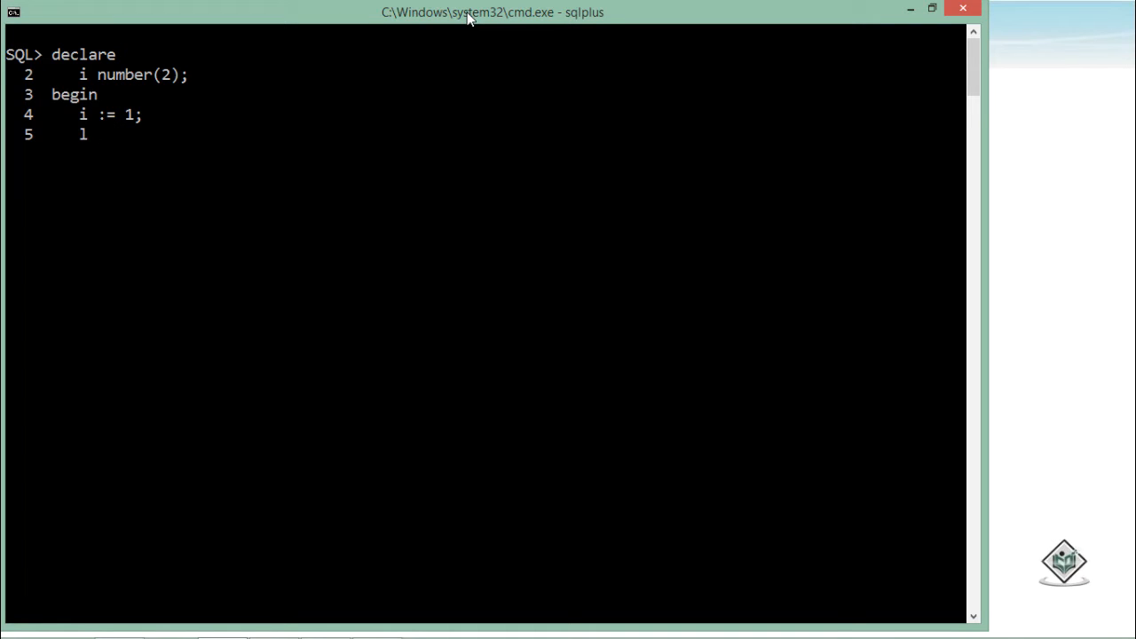
type("oop")
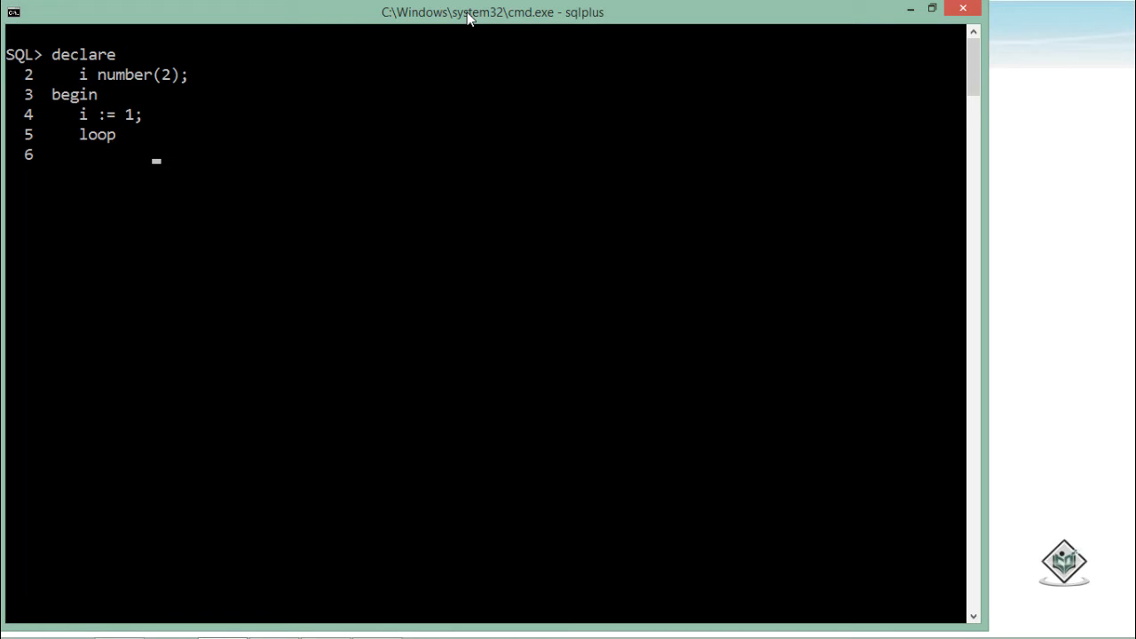
type("dbms_")
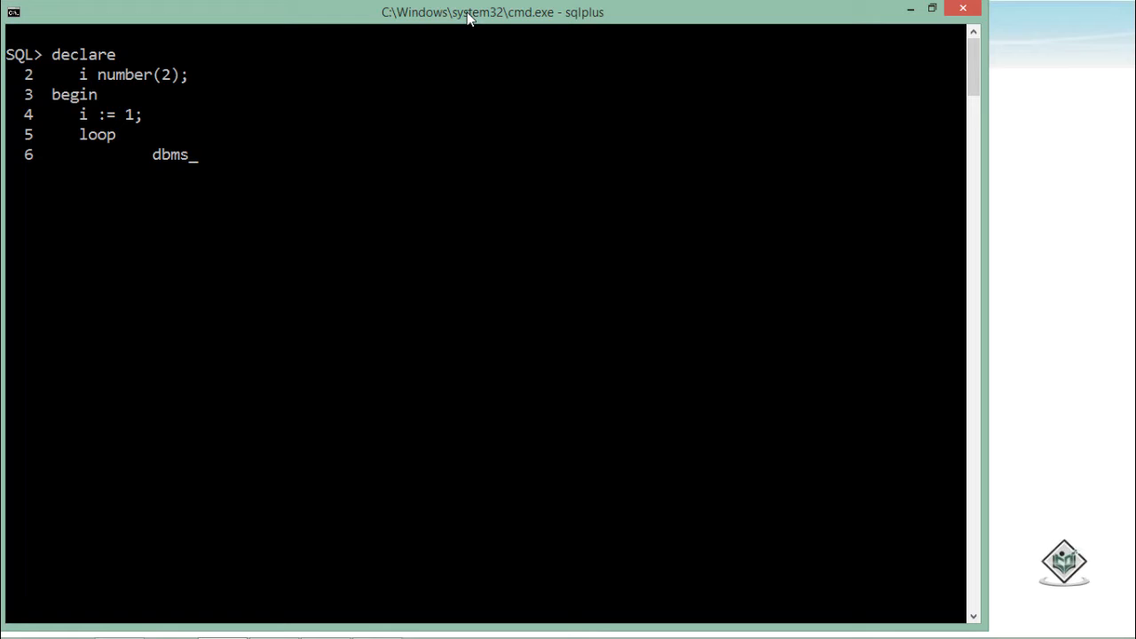
type("output.")
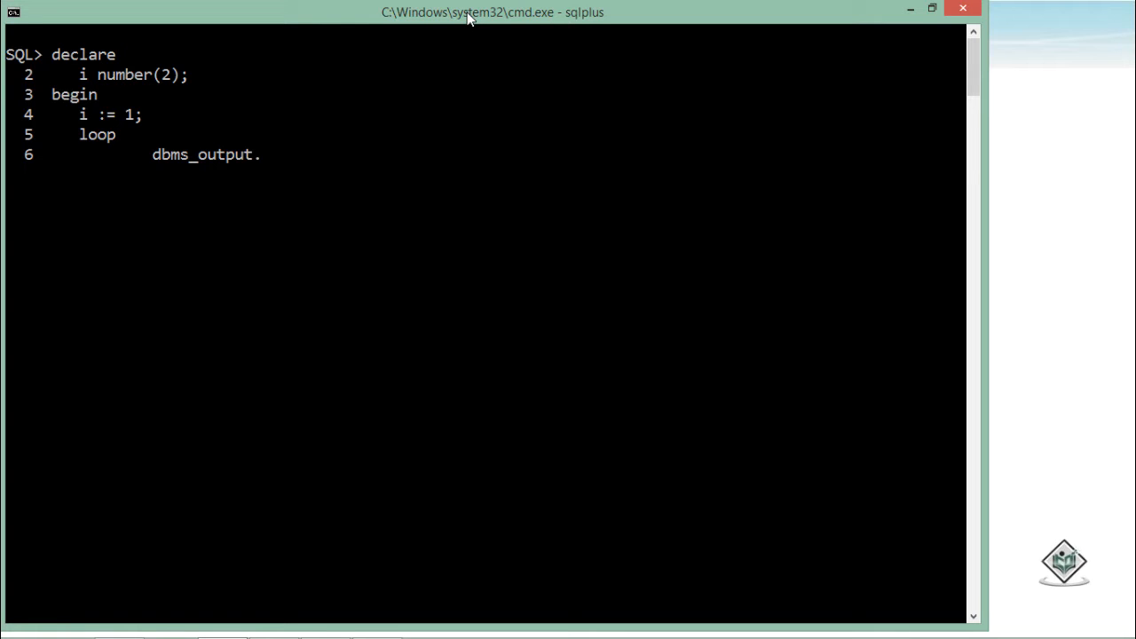
type("put_line")
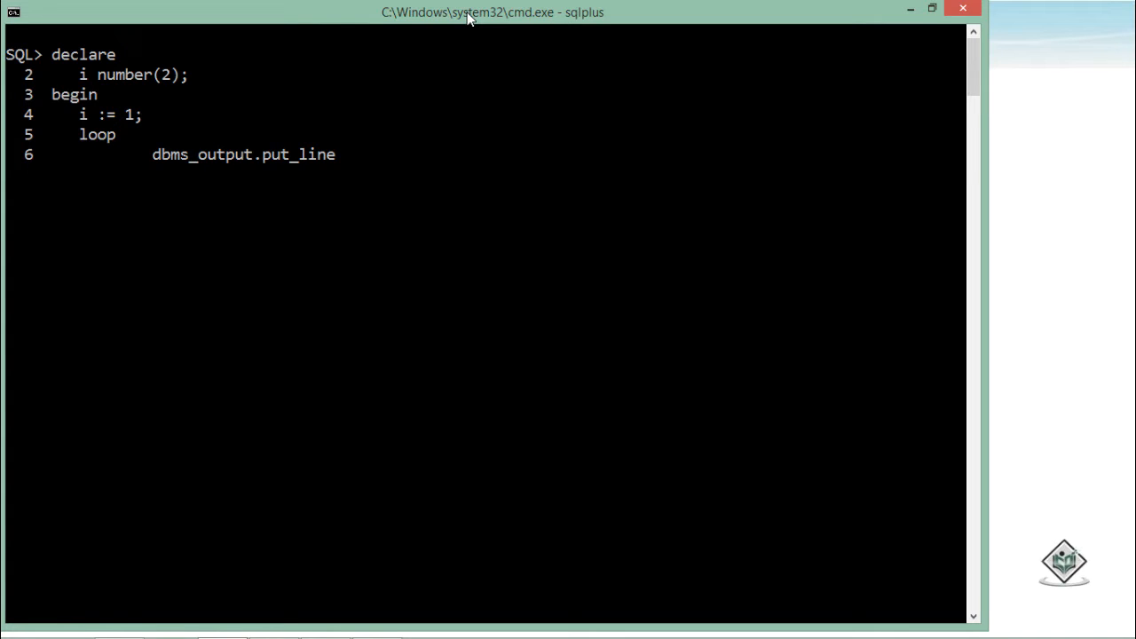
type("(")
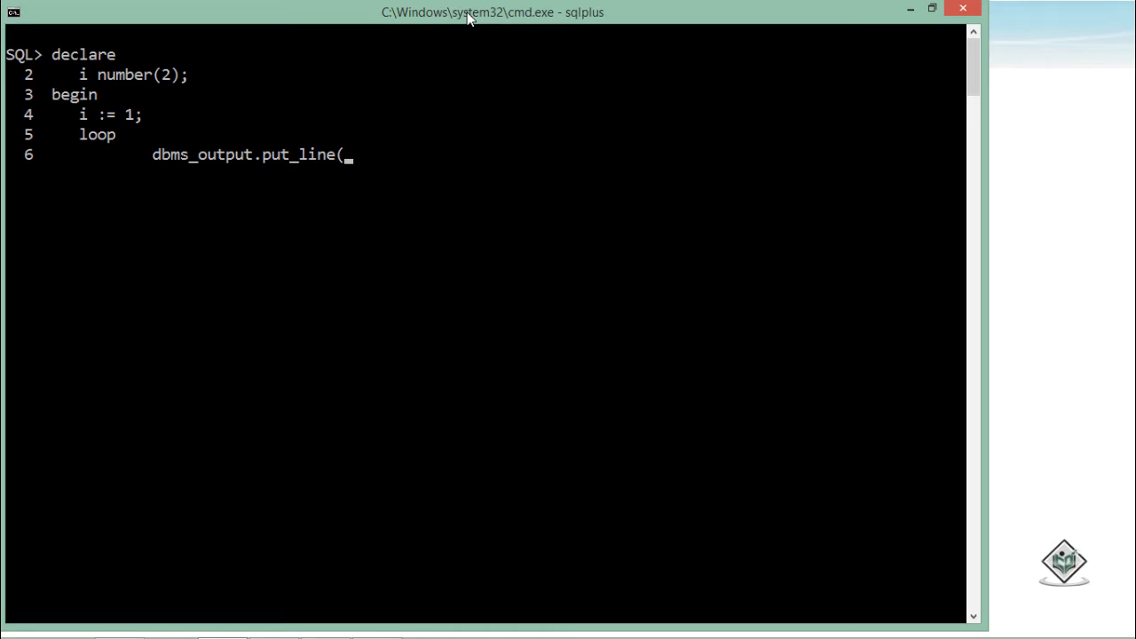
type("i")
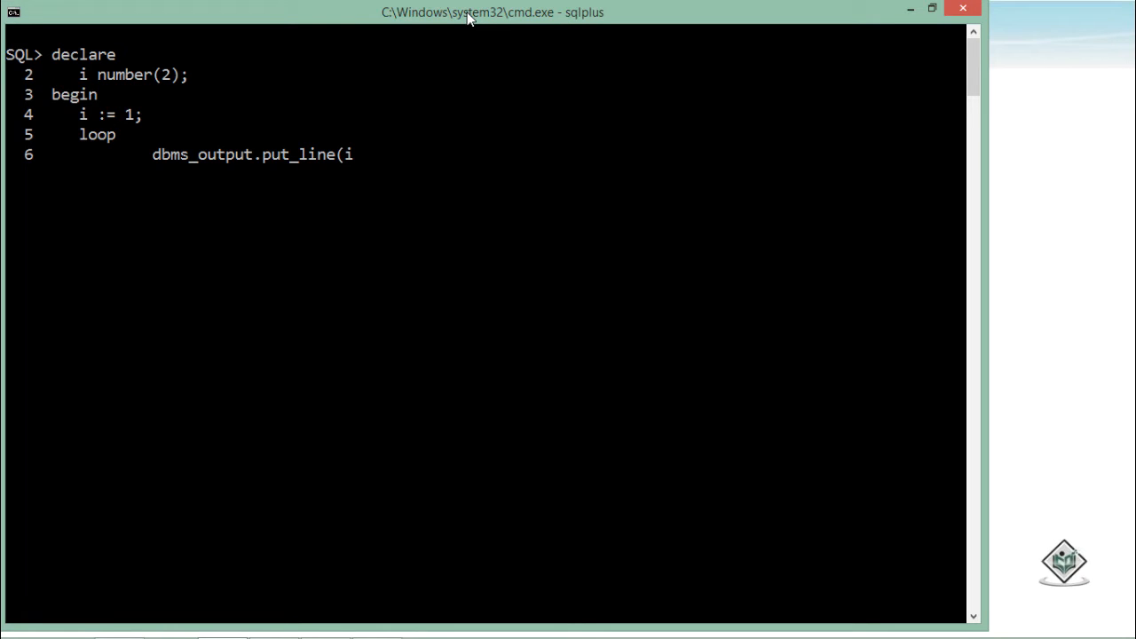
type(");")
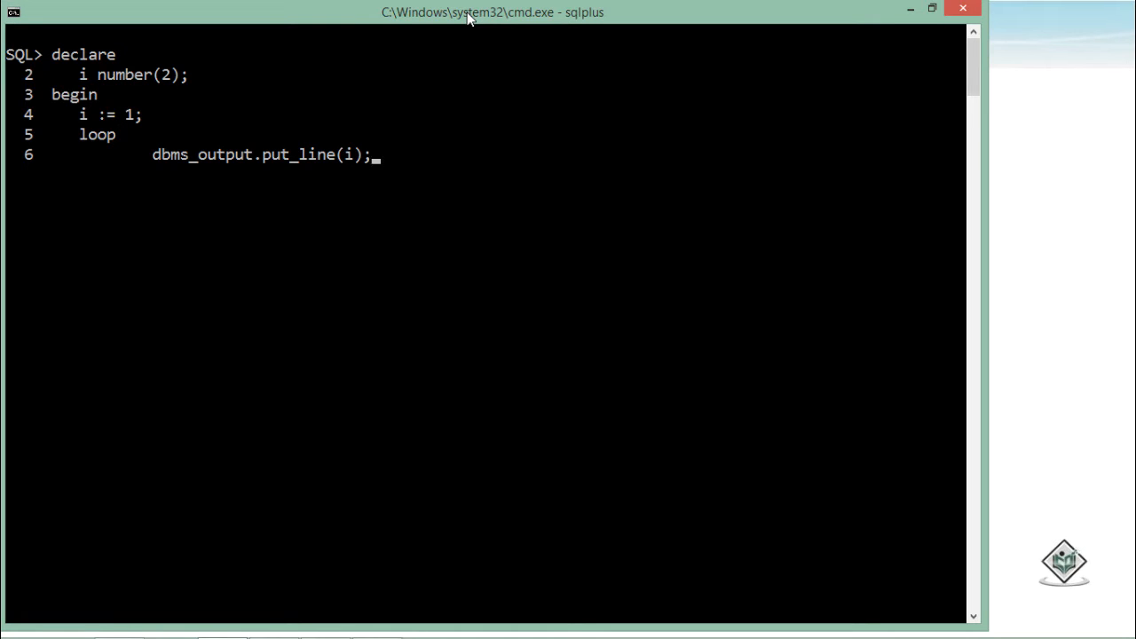
key("Return")
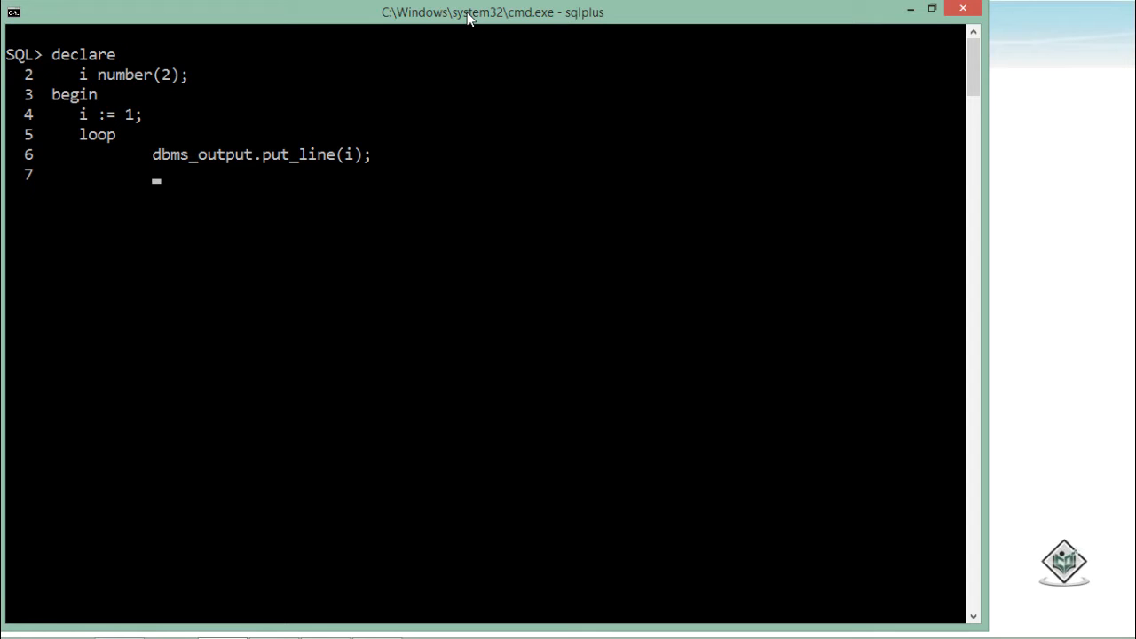
type("i :")
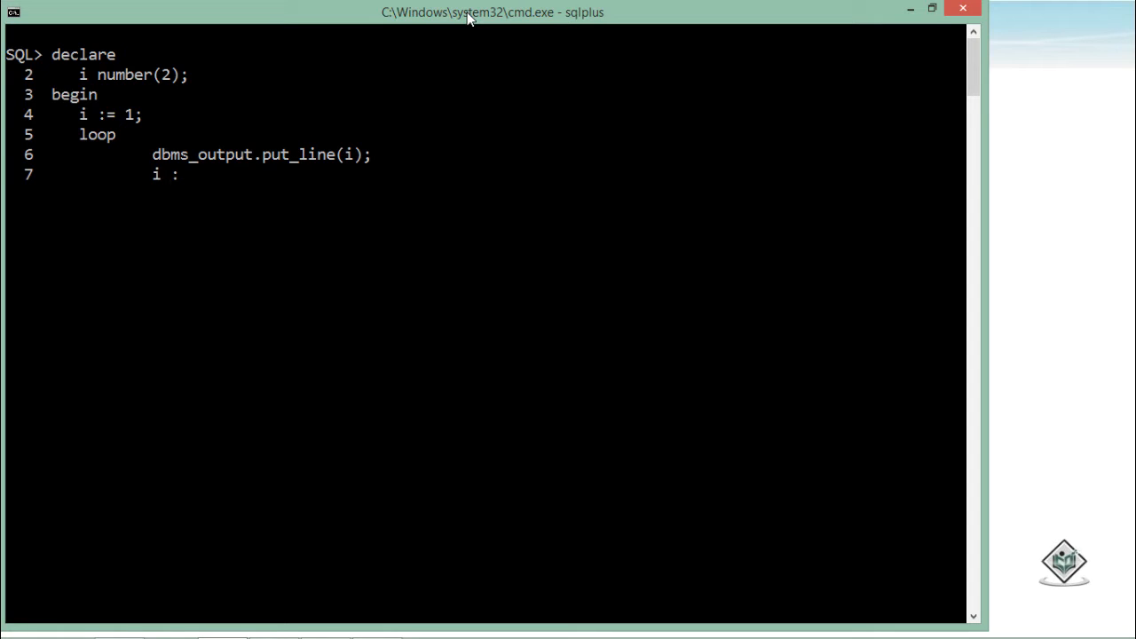
type("= i")
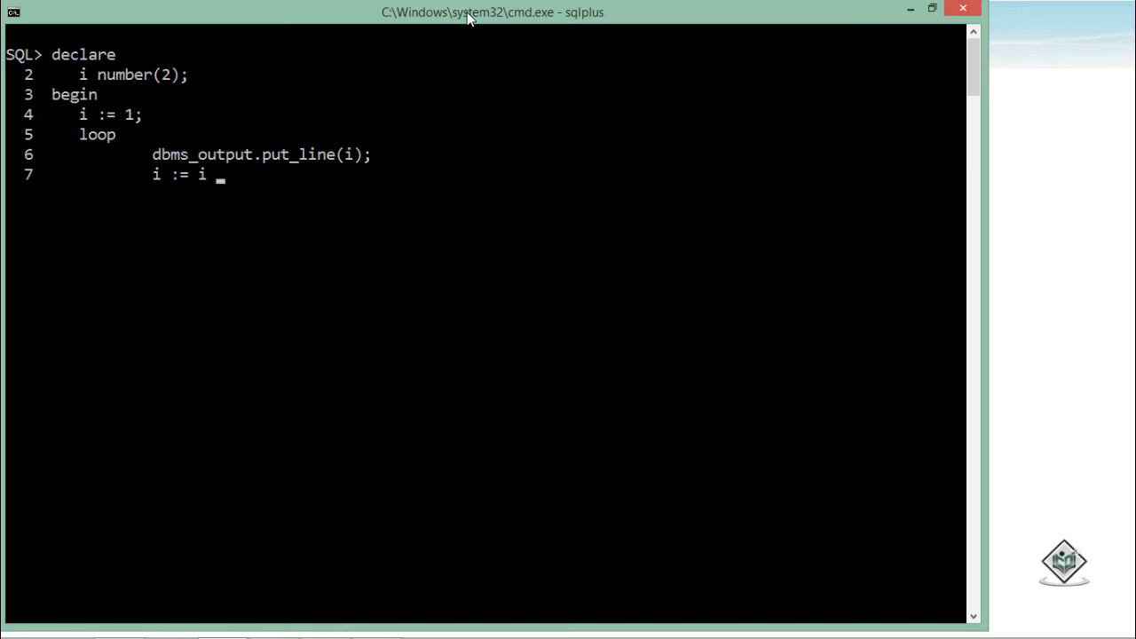
type("+ 1;")
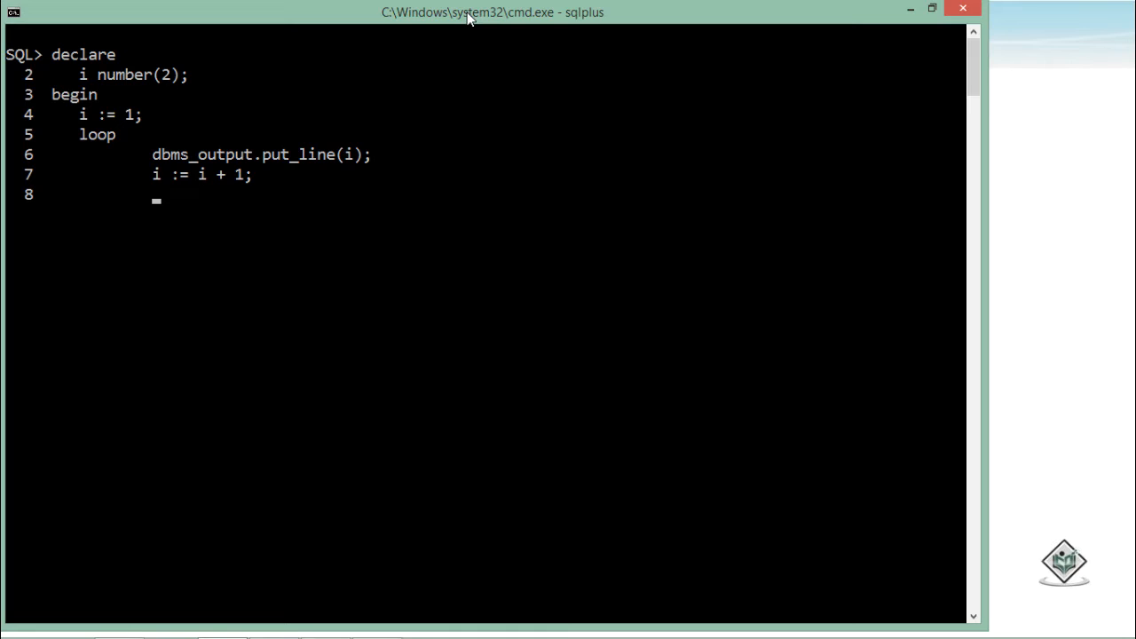
Step: Add the exit-when condition on i reaching 10, then end the loop
type("exit")
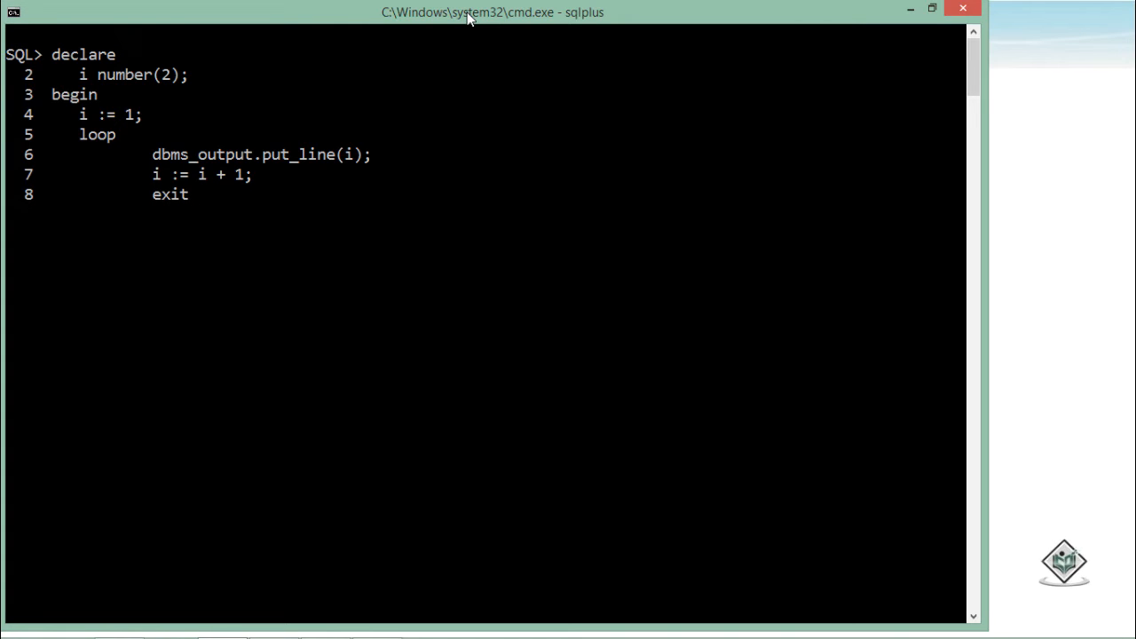
type("when")
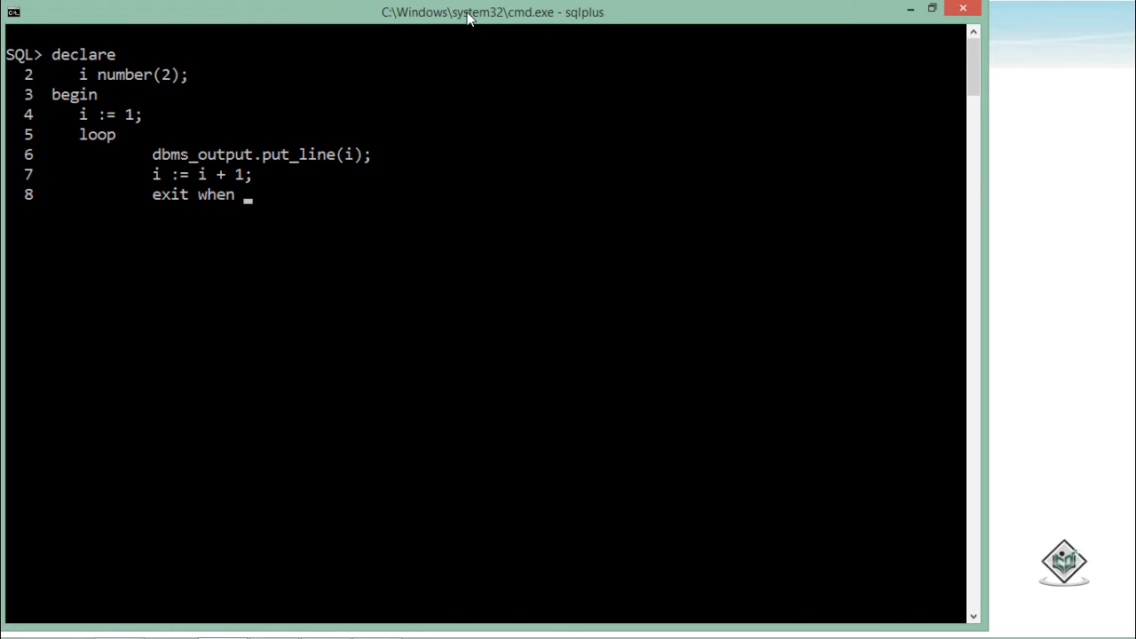
type("i =")
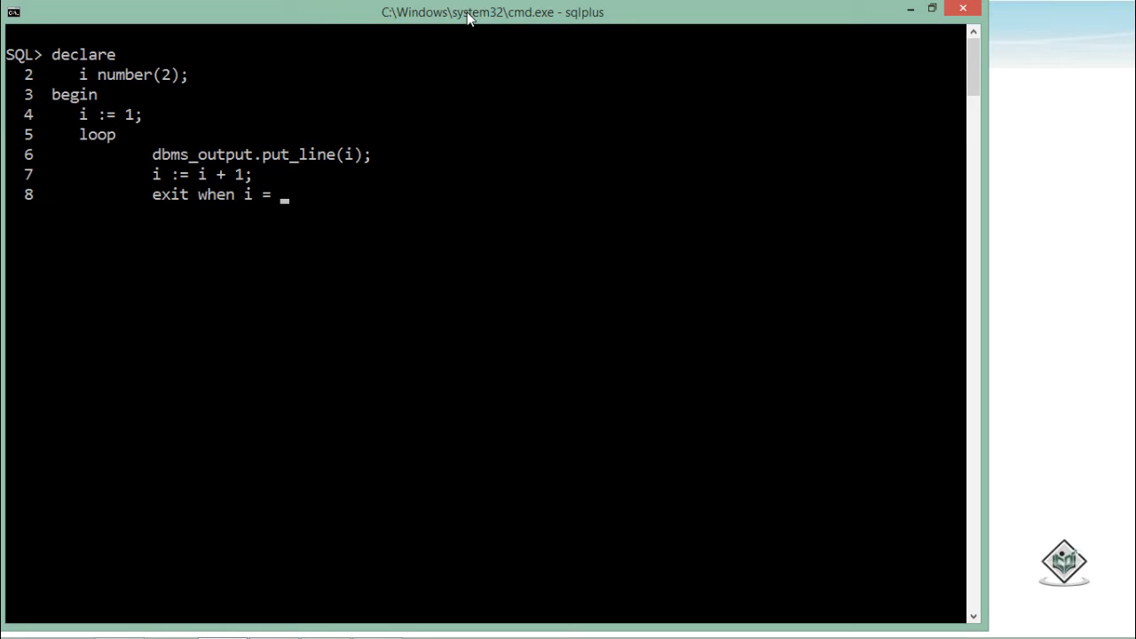
type("10;")
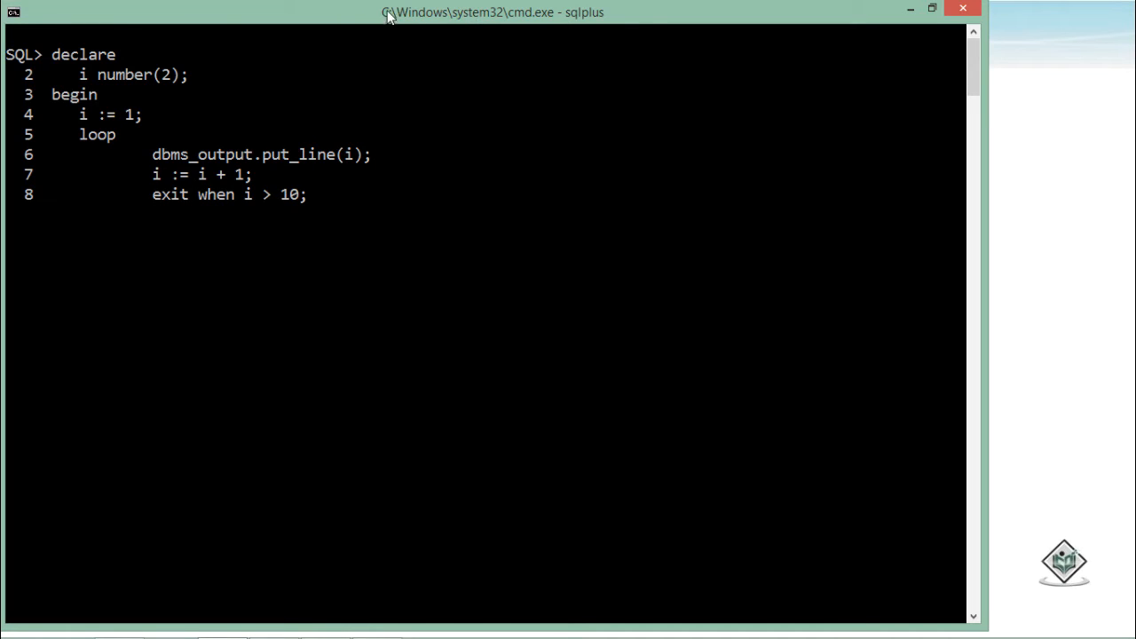
mouse_move(353, 197)
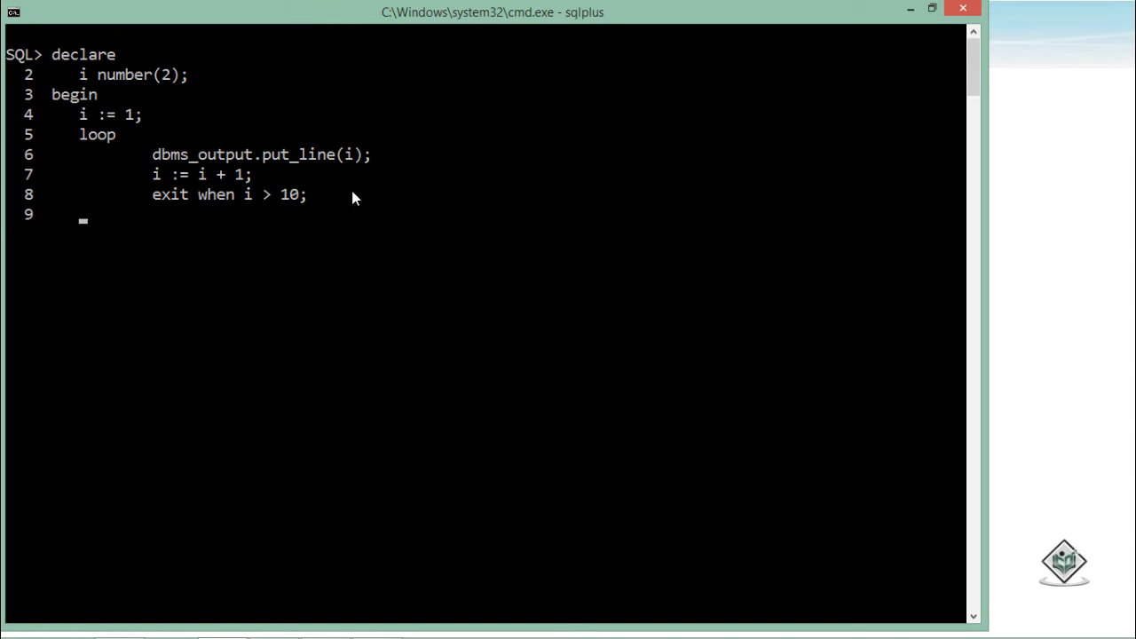
type("end loop;")
type("end;")
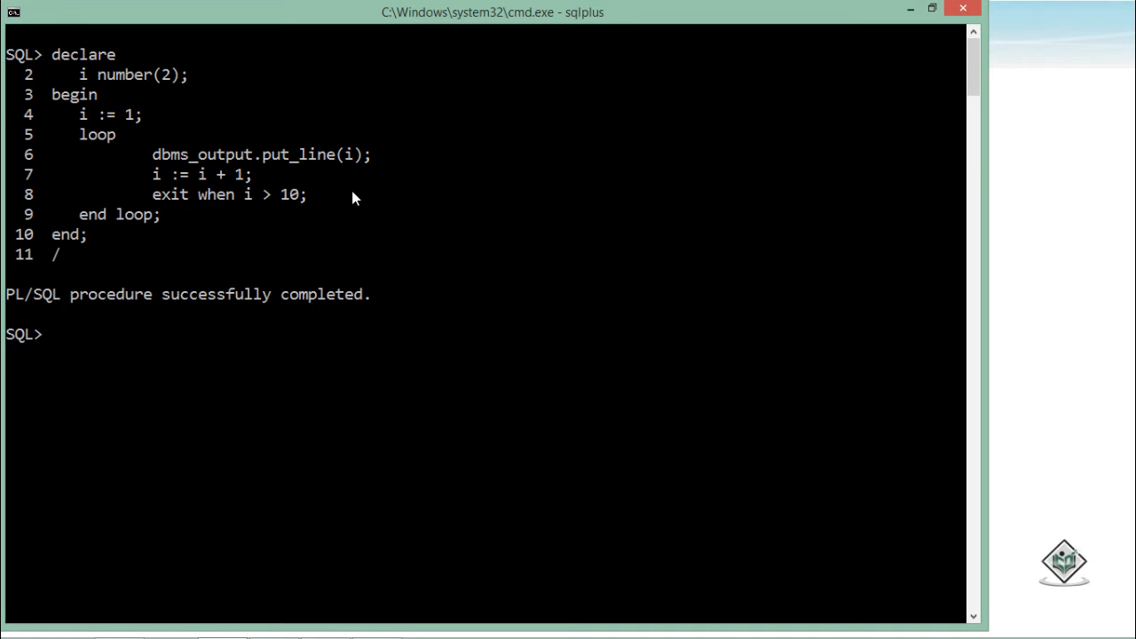
Step: Enable server output with 'set serveroutput on'
type("set")
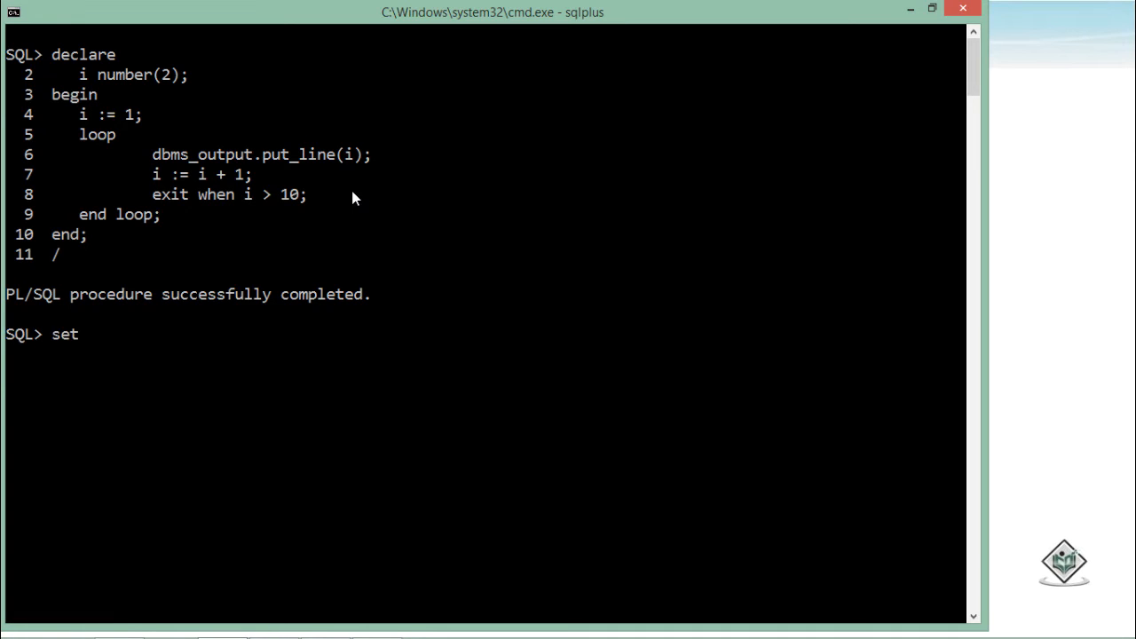
type("serveroy")
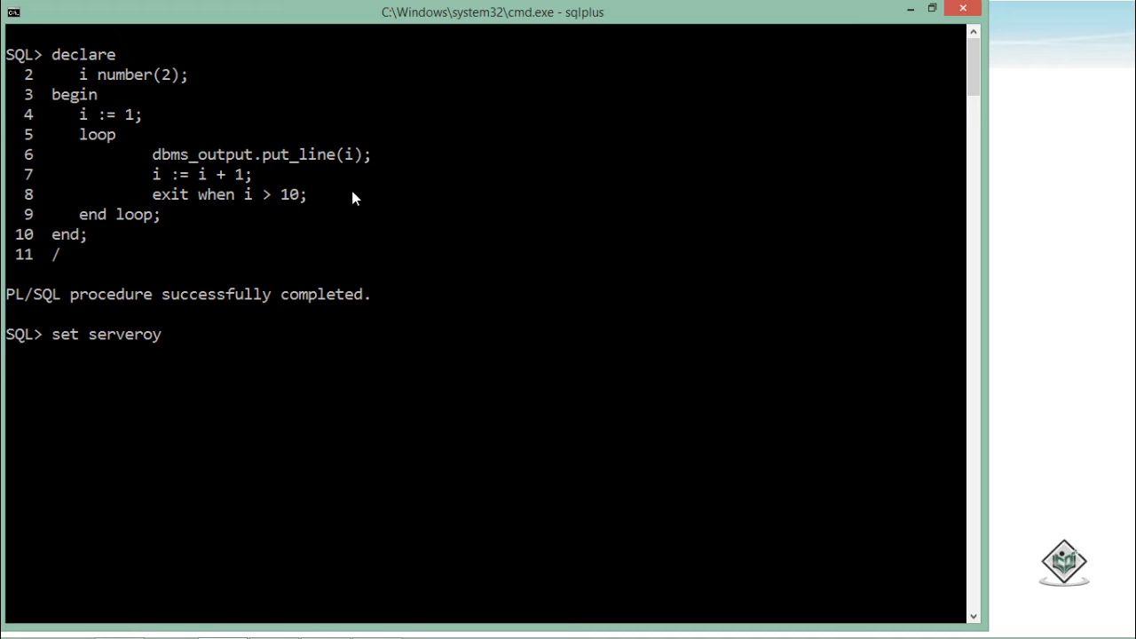
type("utp")
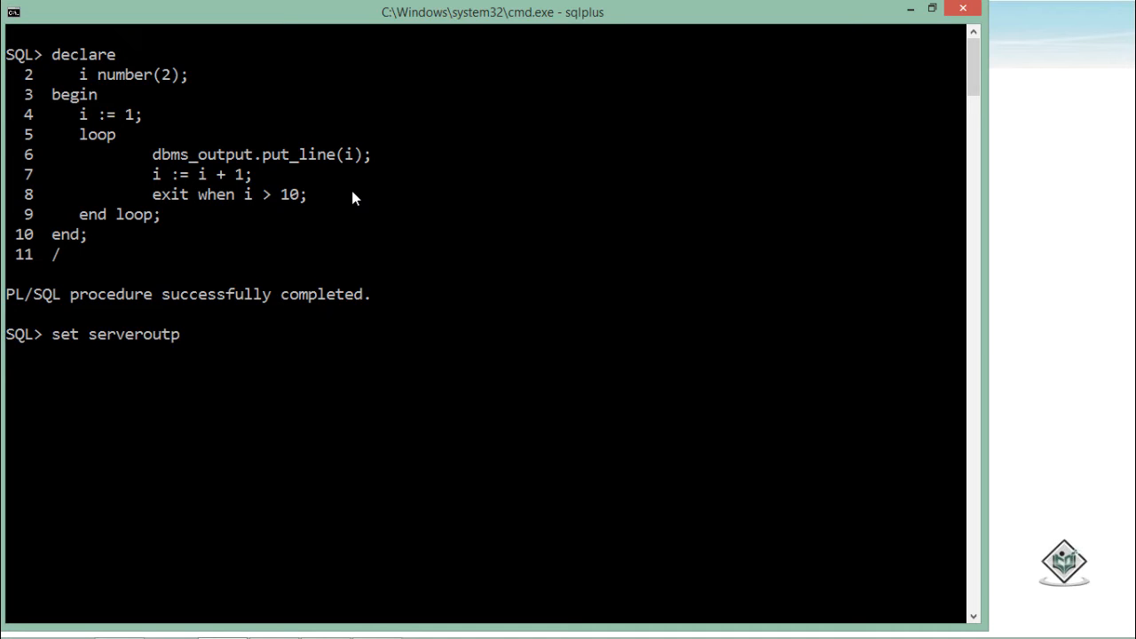
type("ut on")
type("i := 1;")
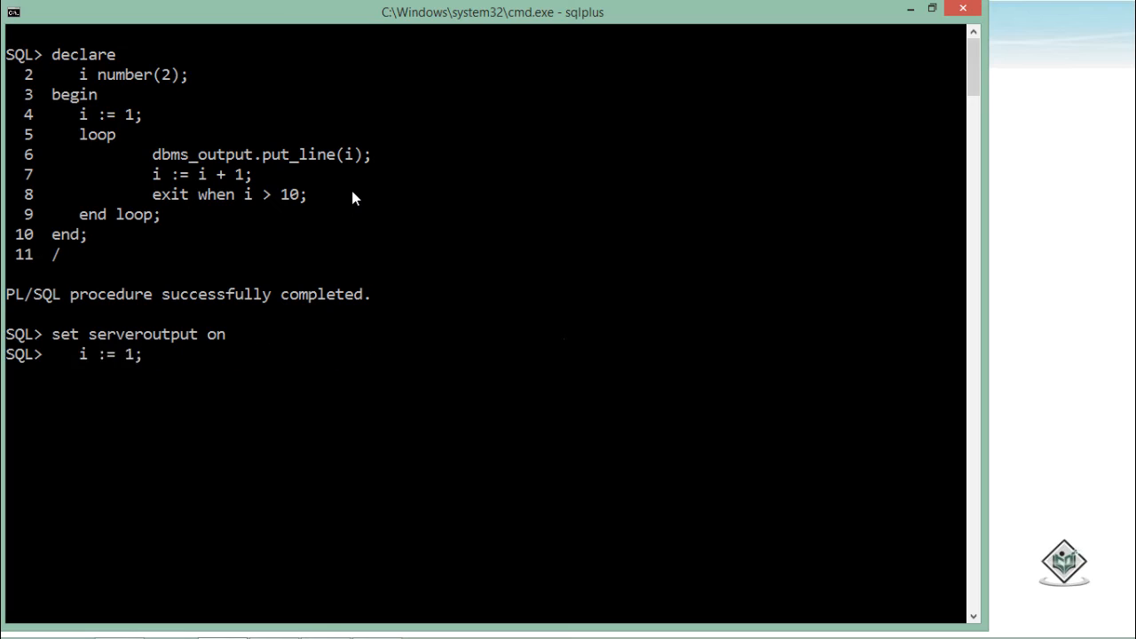
Step: Re-enter the declare…loop block with 'exit when i > 10;'
type("declare")
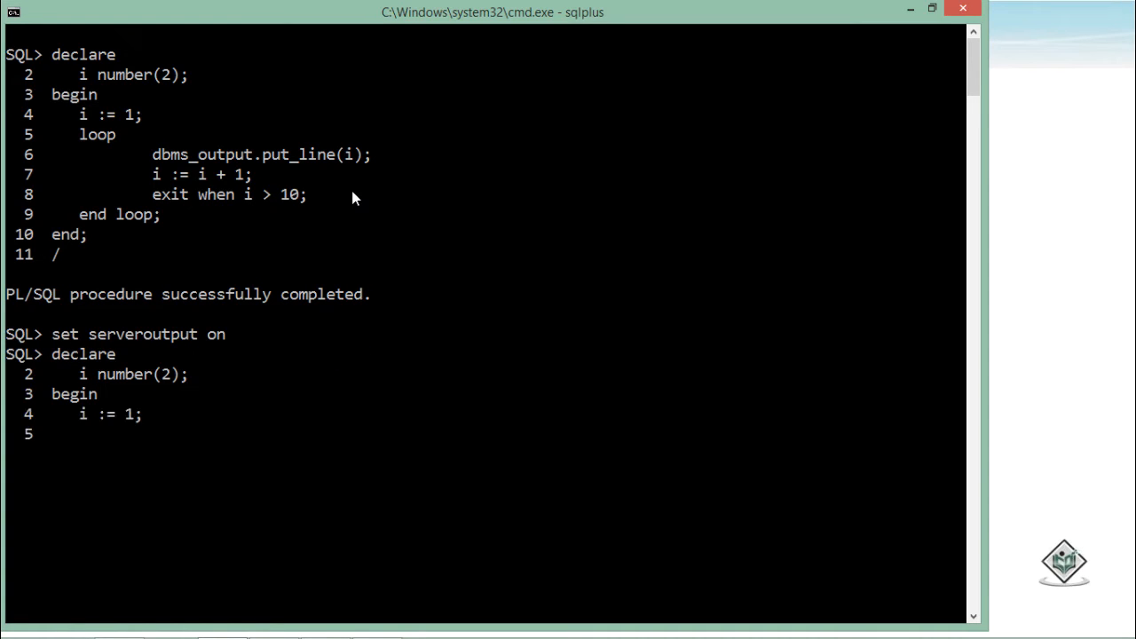
type("loop")
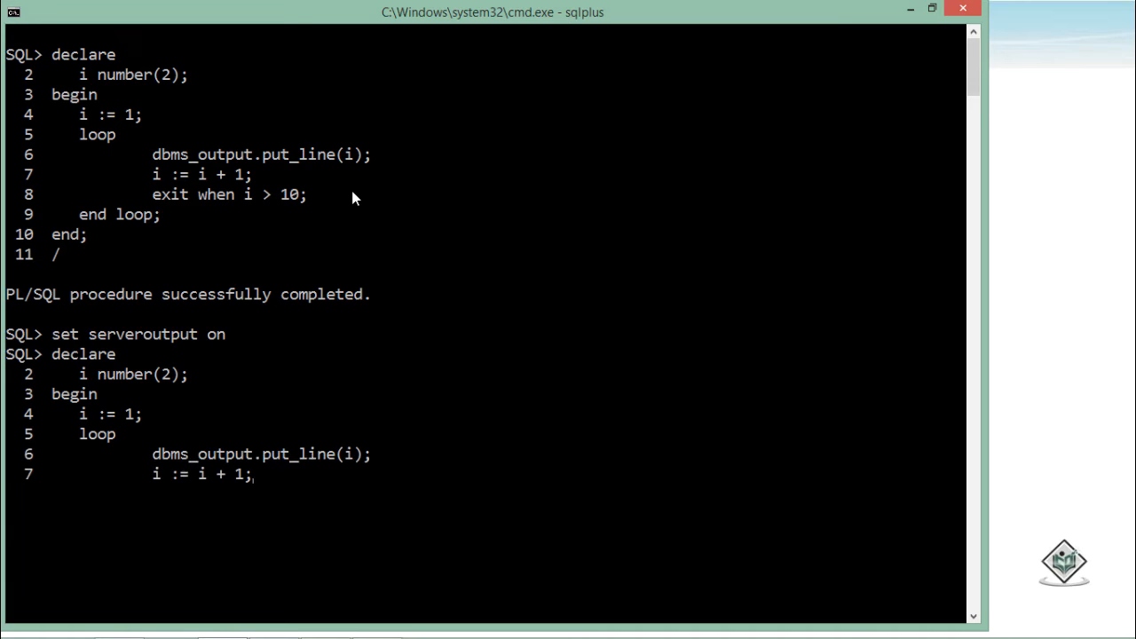
type("exit when i > 10;")
type("end loop;")
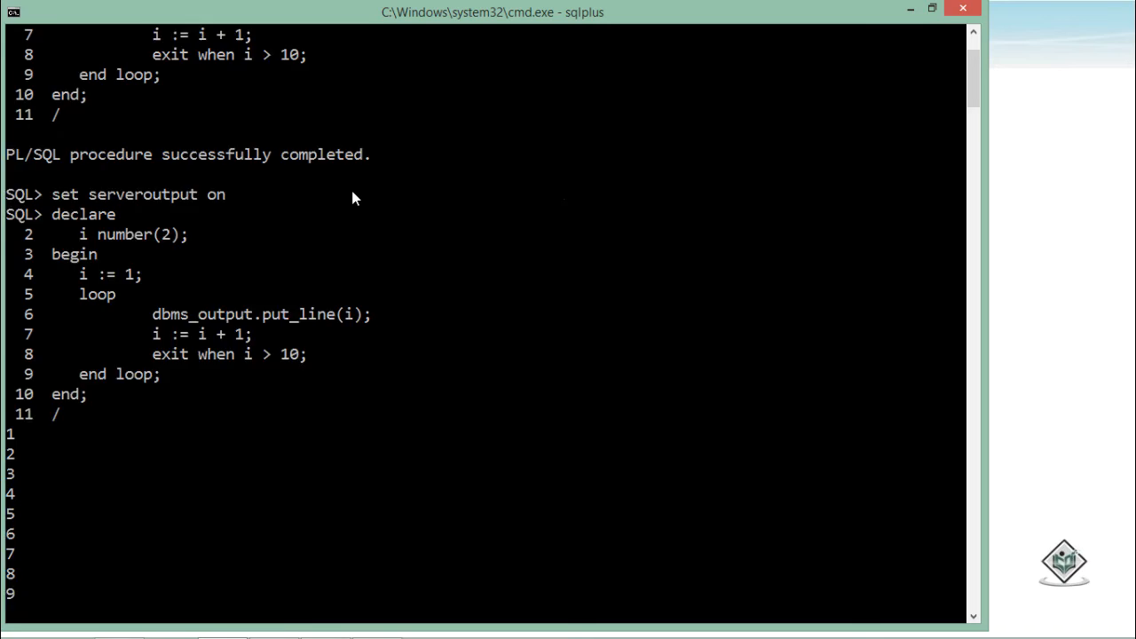
Step: Finish running the rerun loop block, which prints 1 through 10
key("Return")
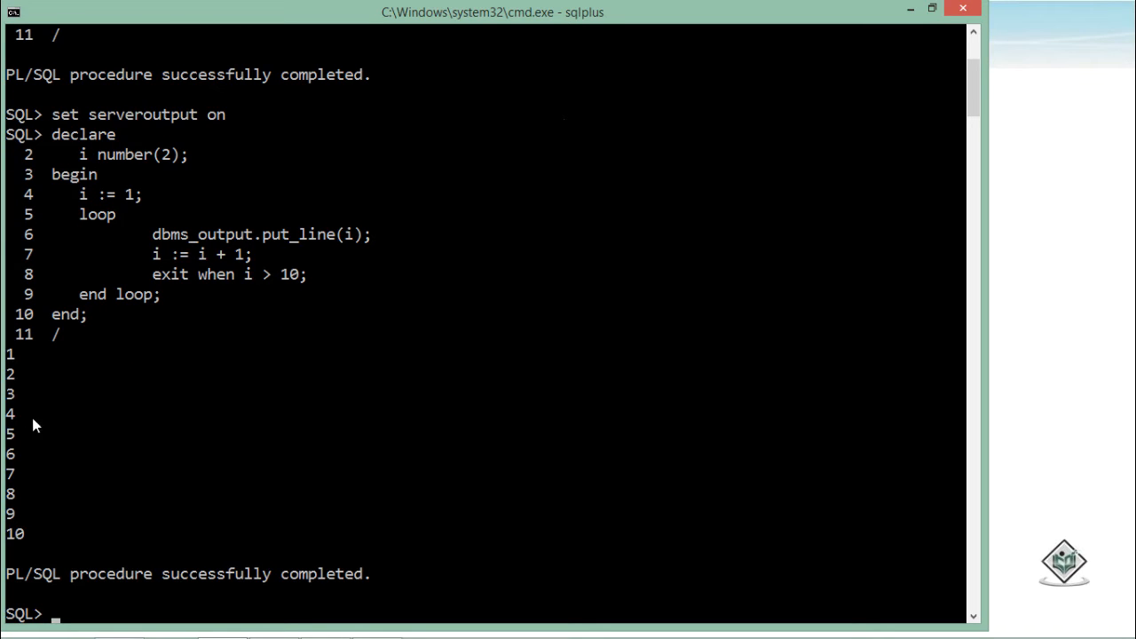
mouse_move(14, 353)
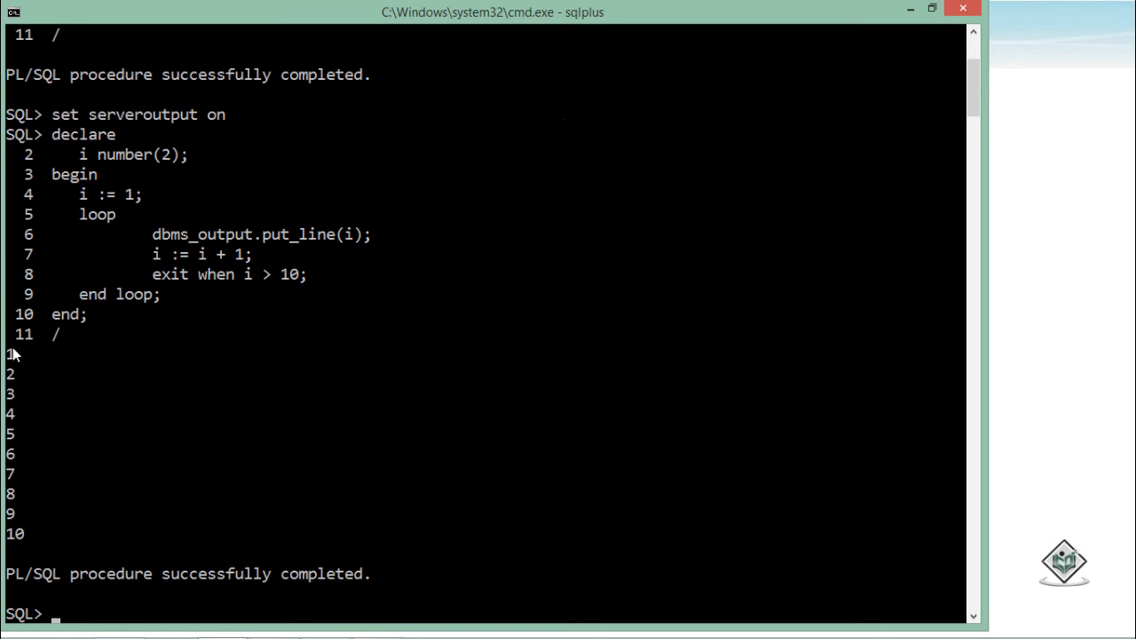
mouse_move(13, 386)
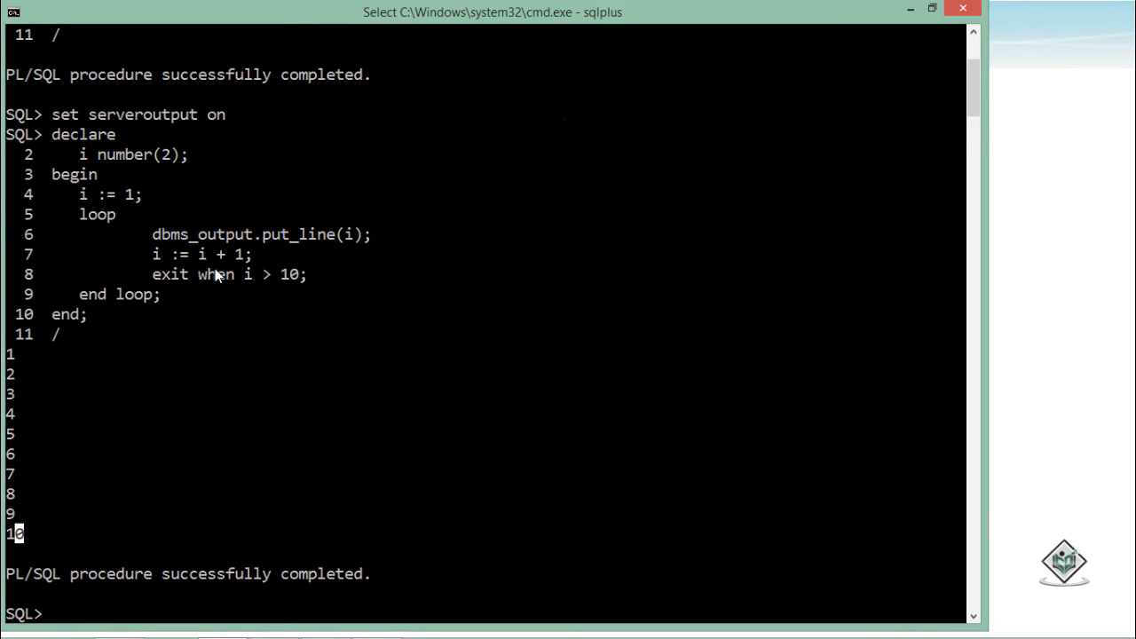
mouse_move(186, 284)
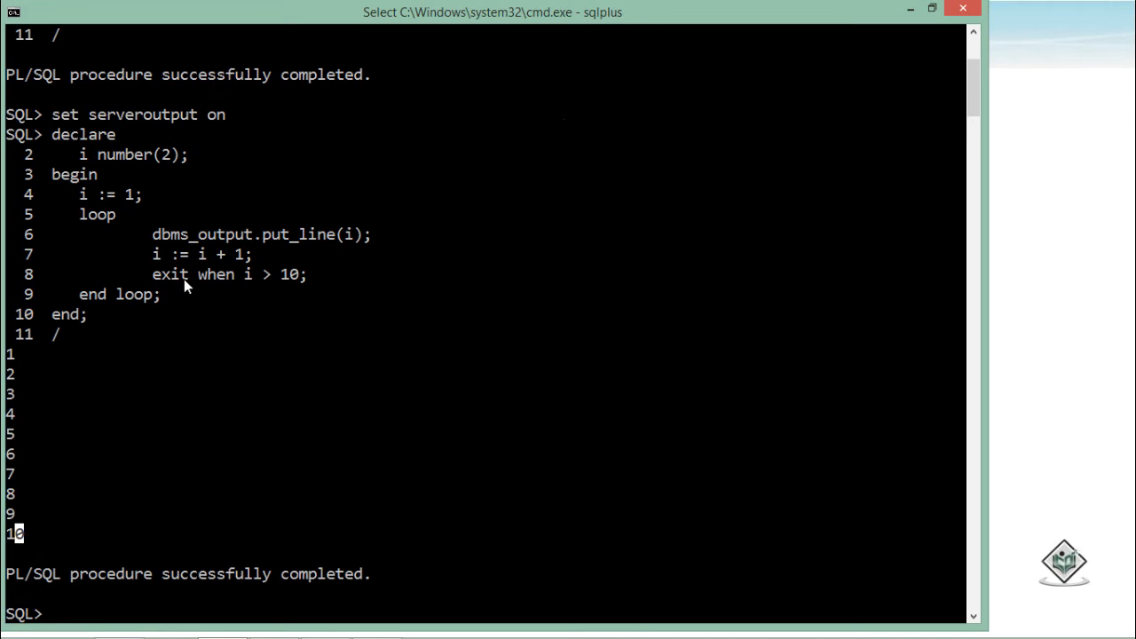
mouse_move(197, 282)
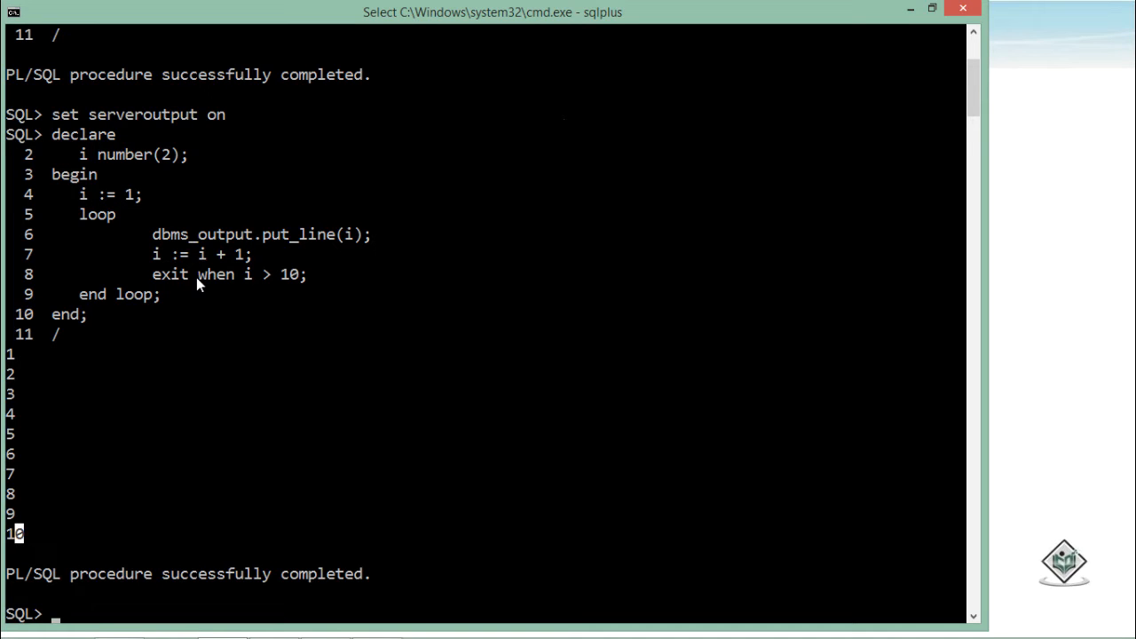
mouse_move(197, 266)
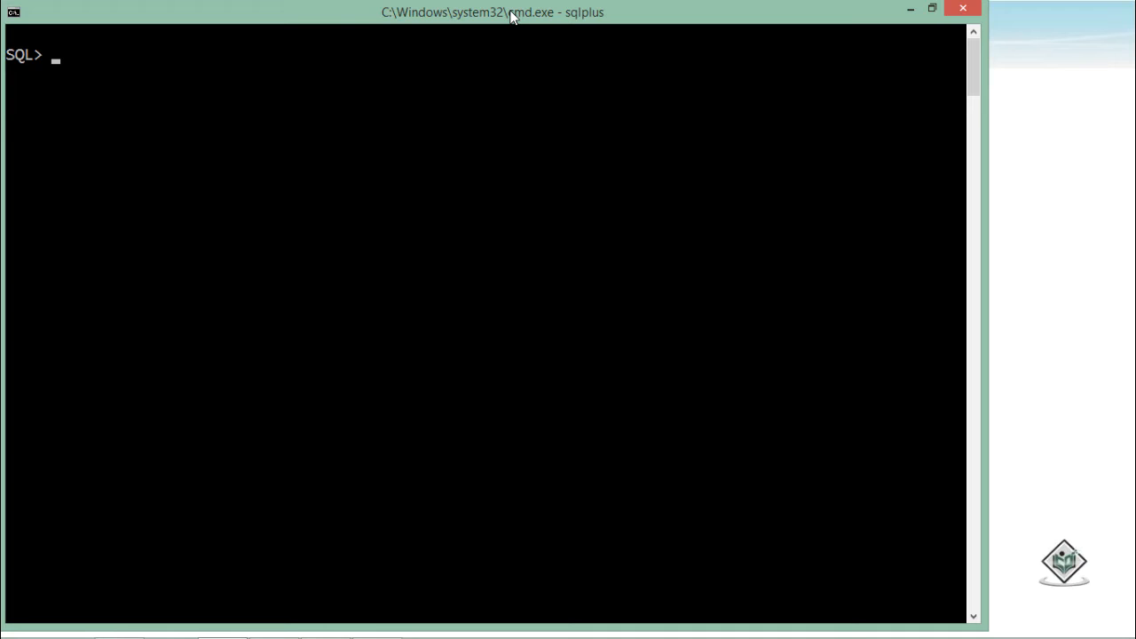
Step: Declare i number(2), begin the block, and set i := 1
type("declare")
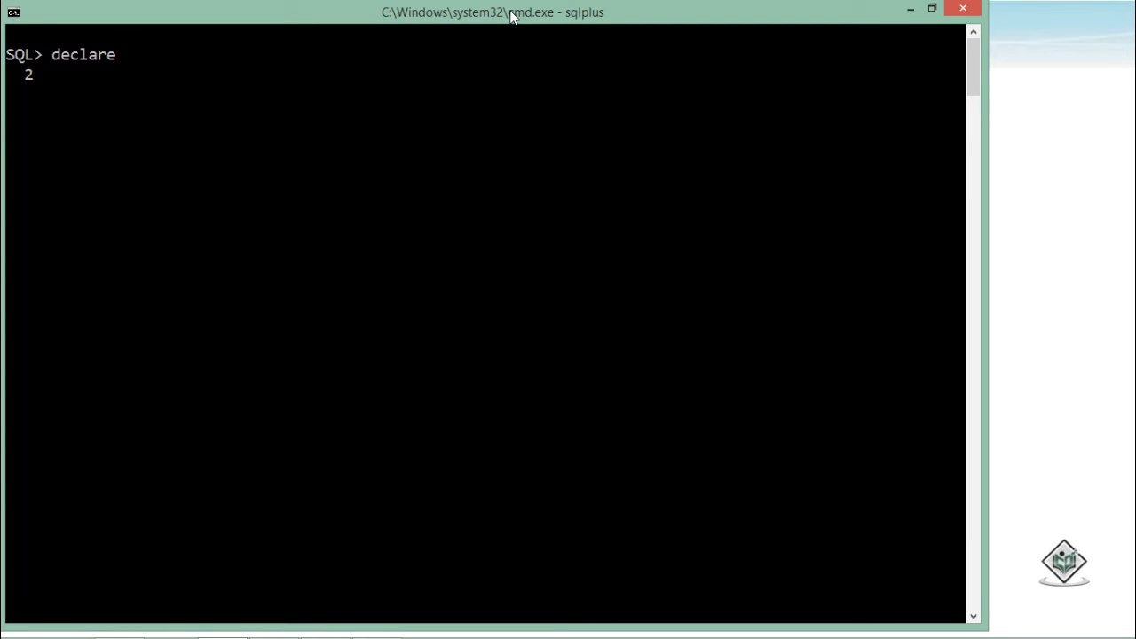
type("i   number")
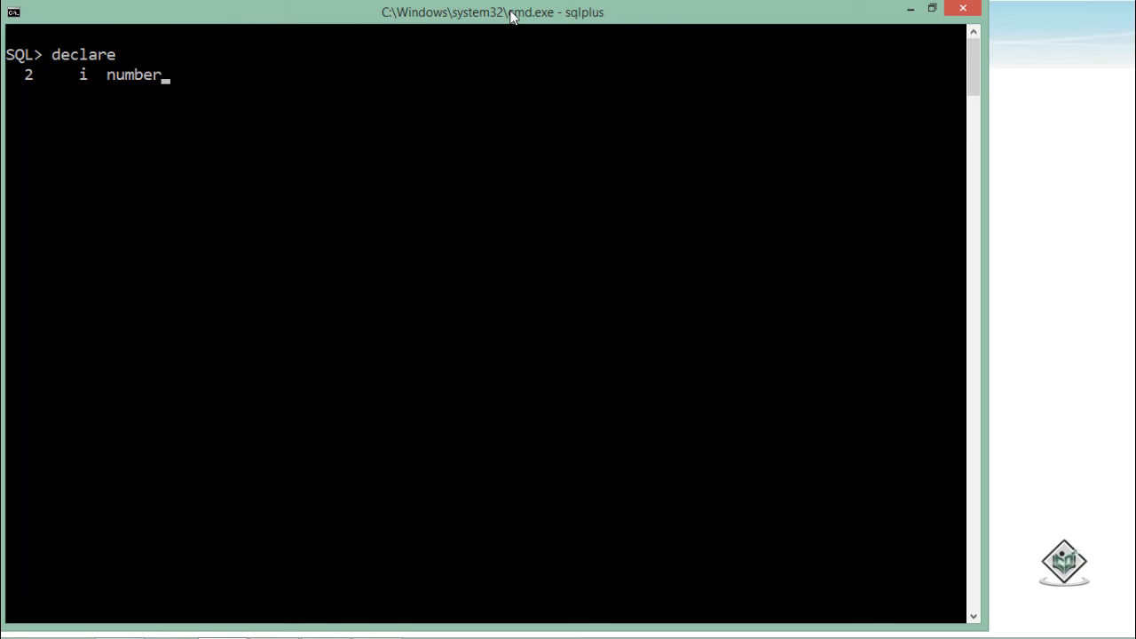
type("(2)")
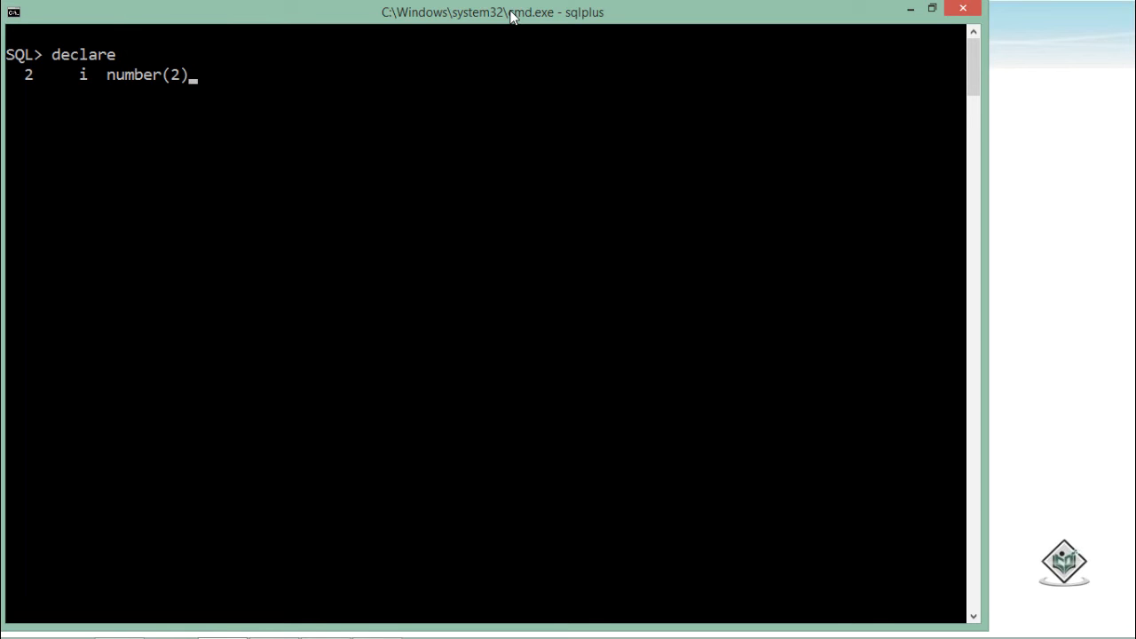
type(";")
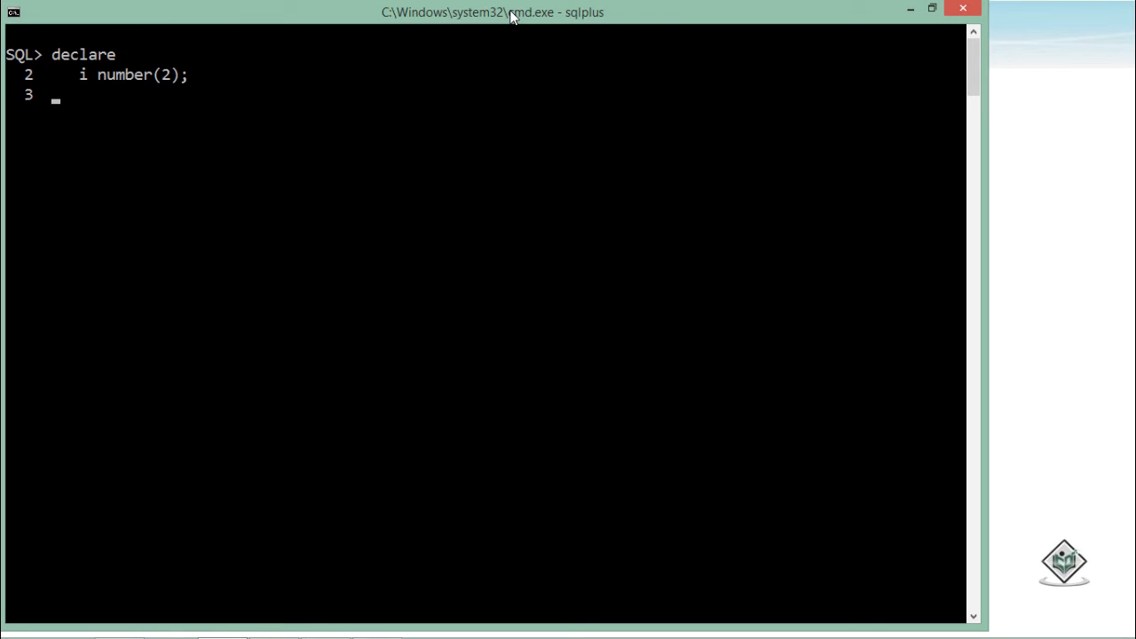
type("begin")
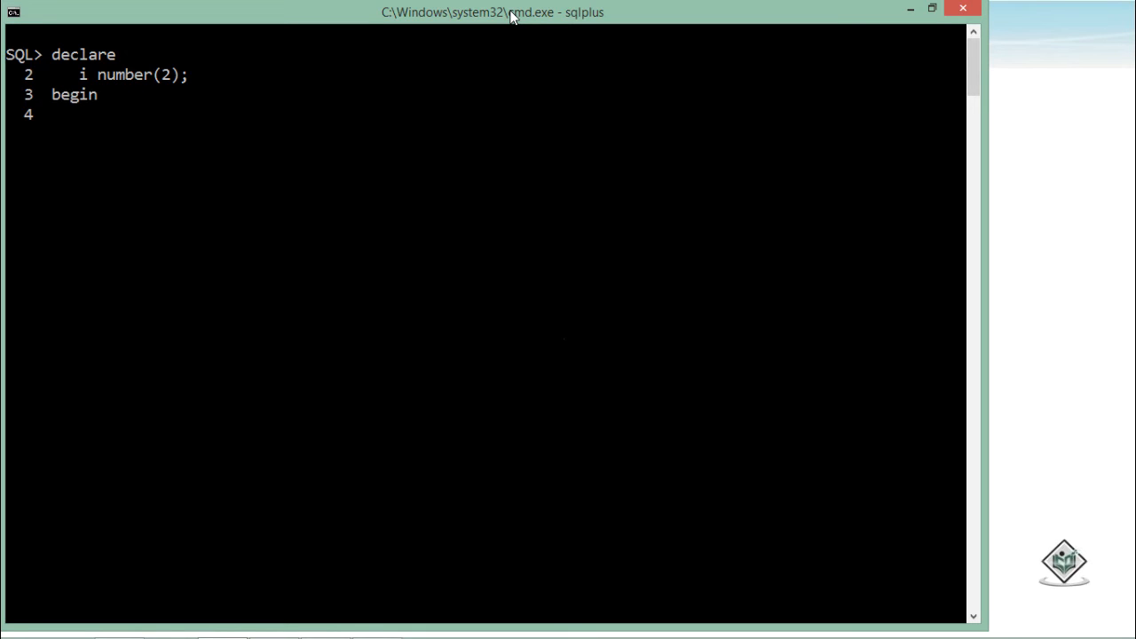
type("i ;")
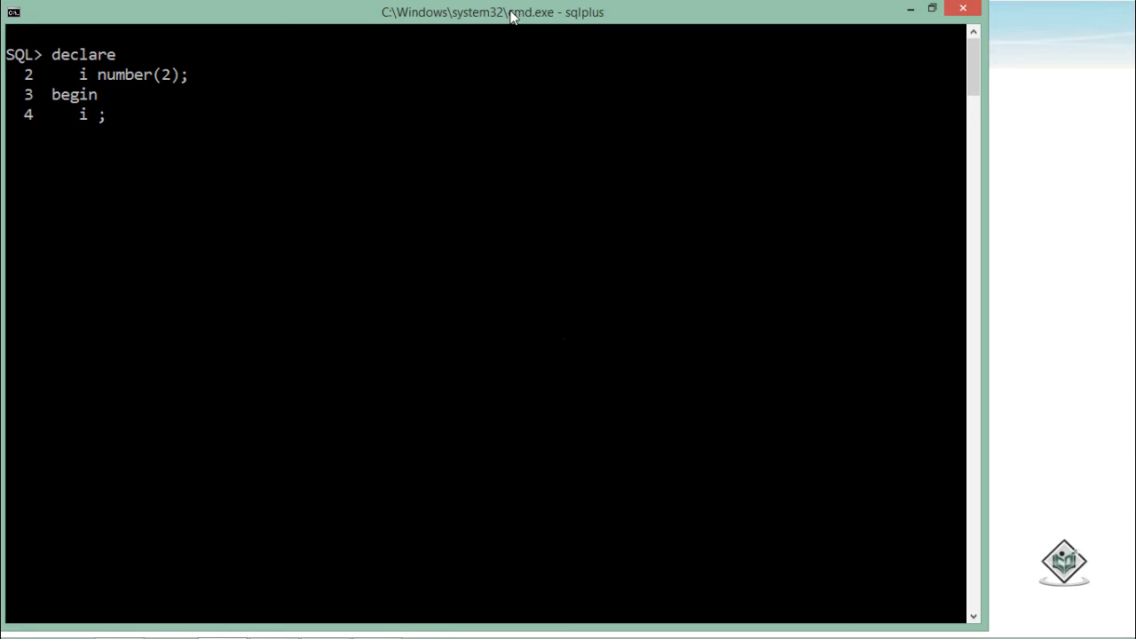
key("Backspace")
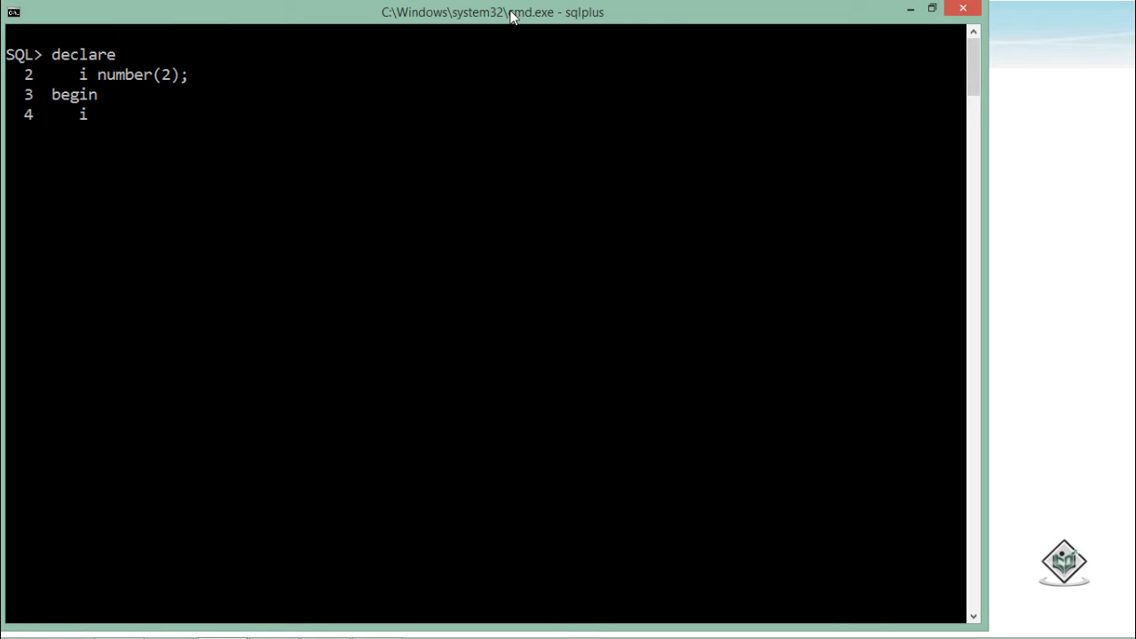
type(":= 1;")
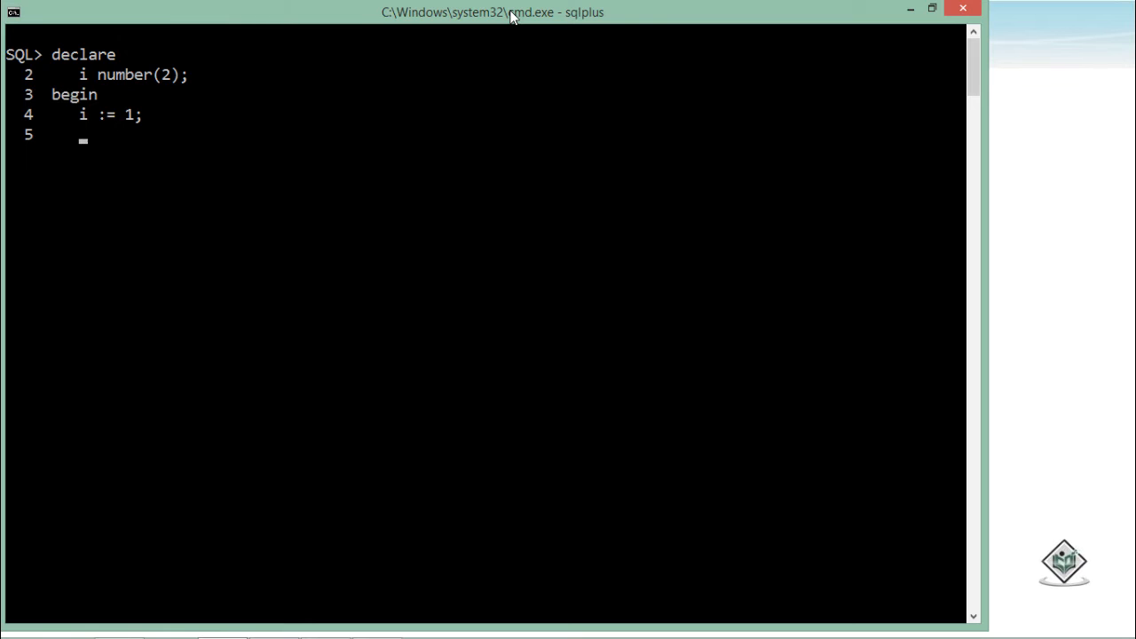
Step: Open a while loop running while i <= 10
type("while")
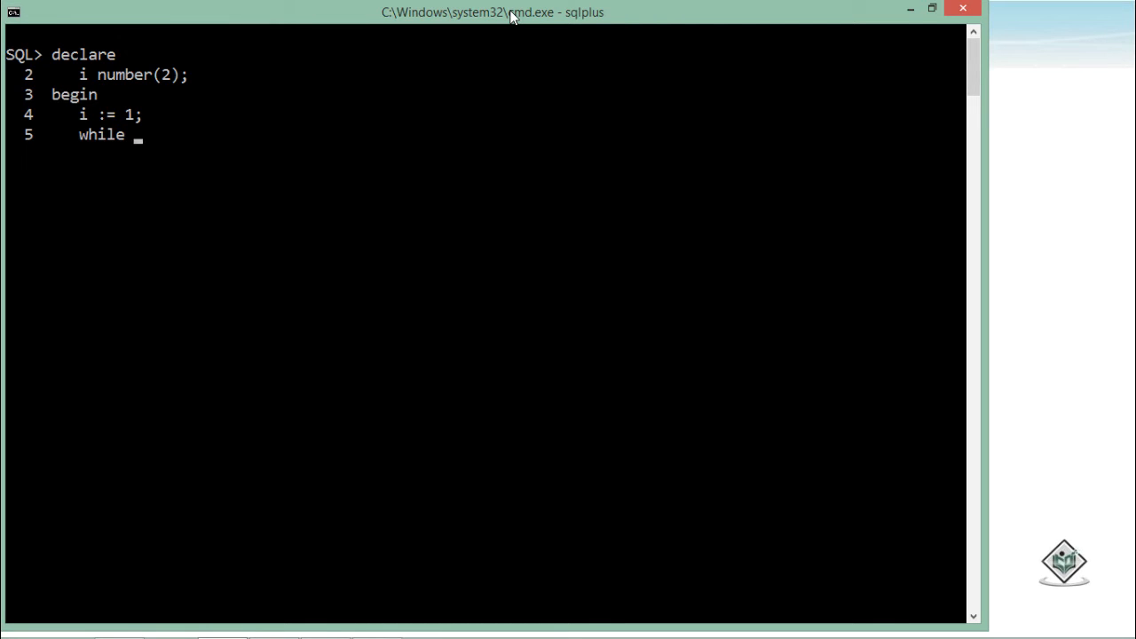
type("i")
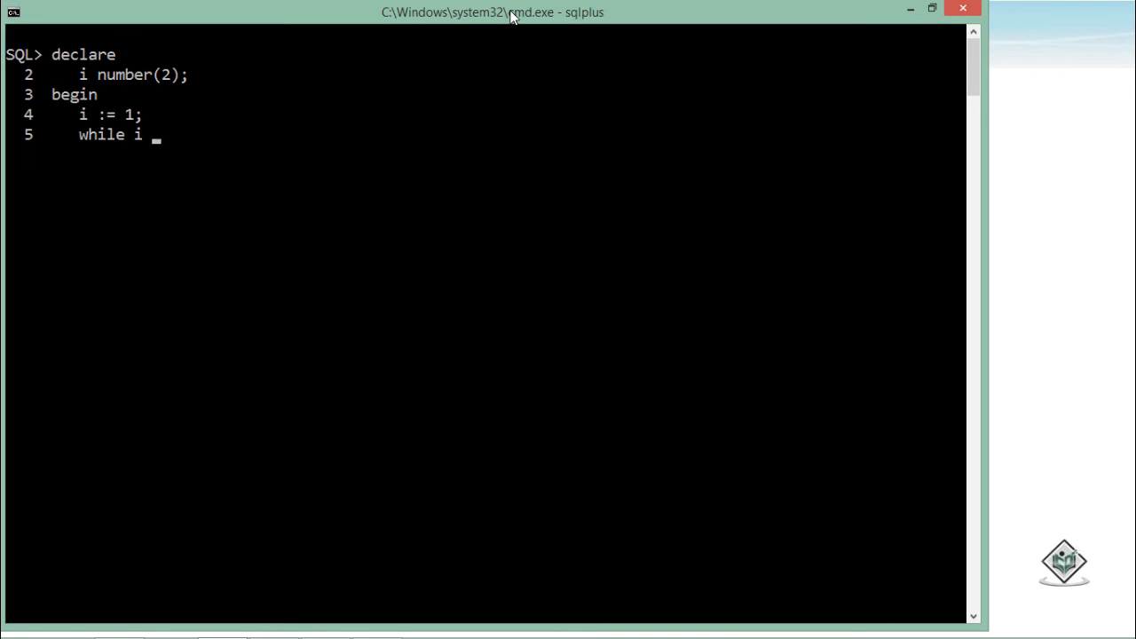
type("<=")
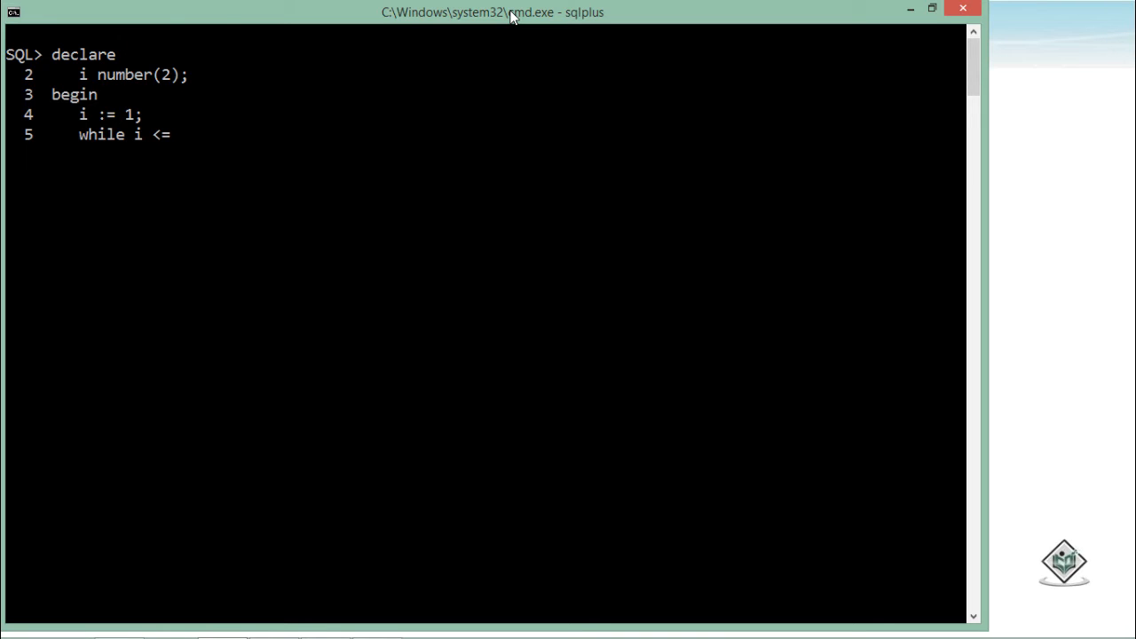
type("10")
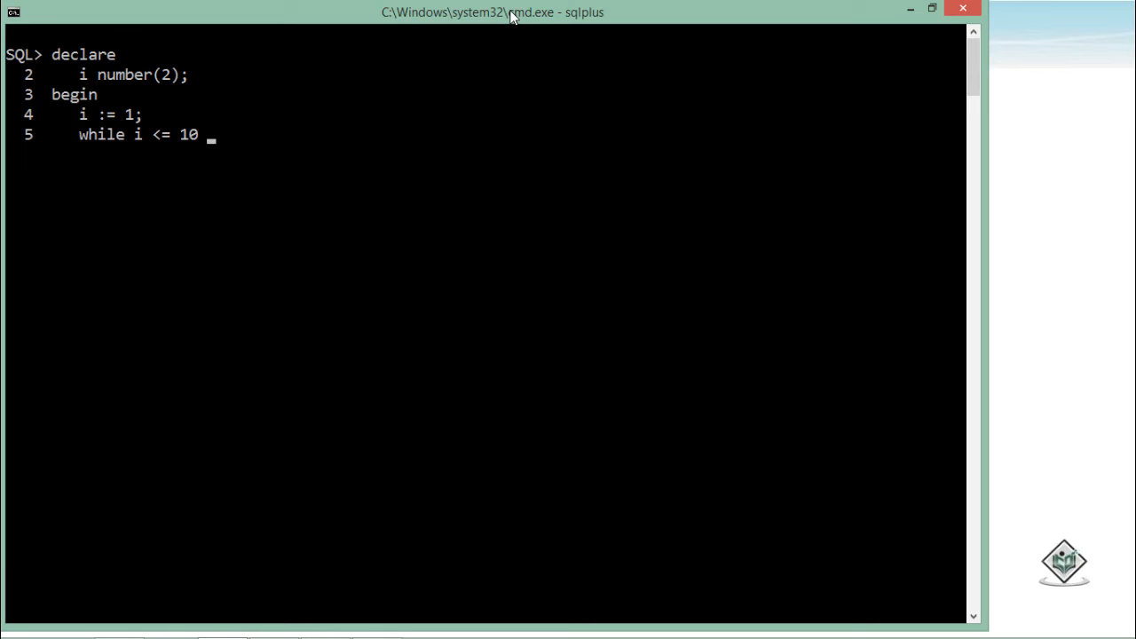
type("loop")
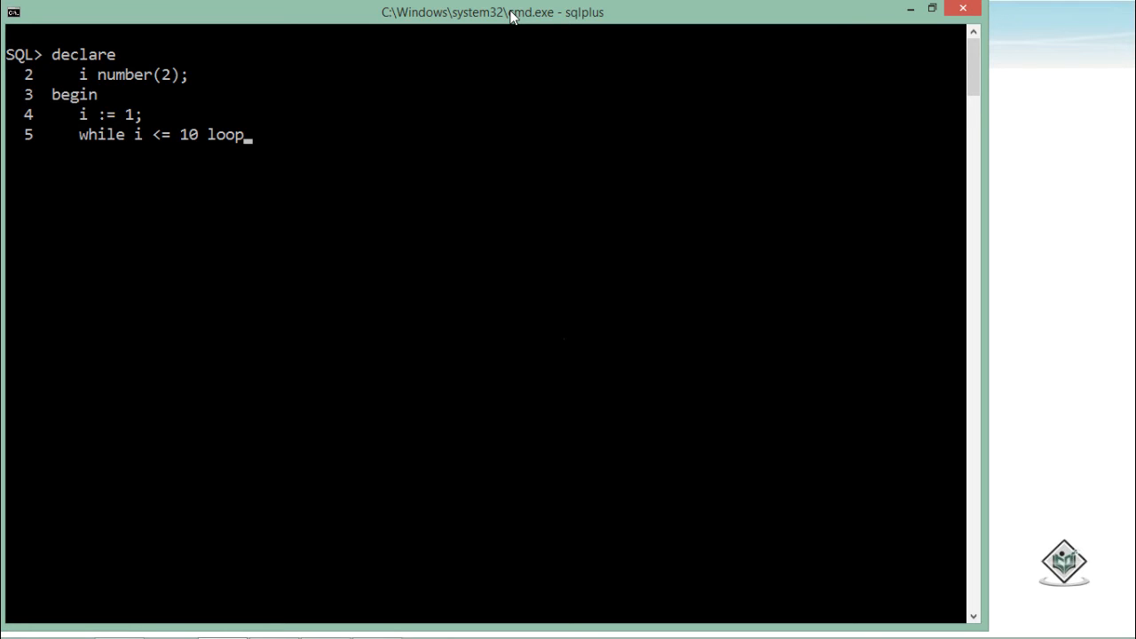
mouse_move(153, 150)
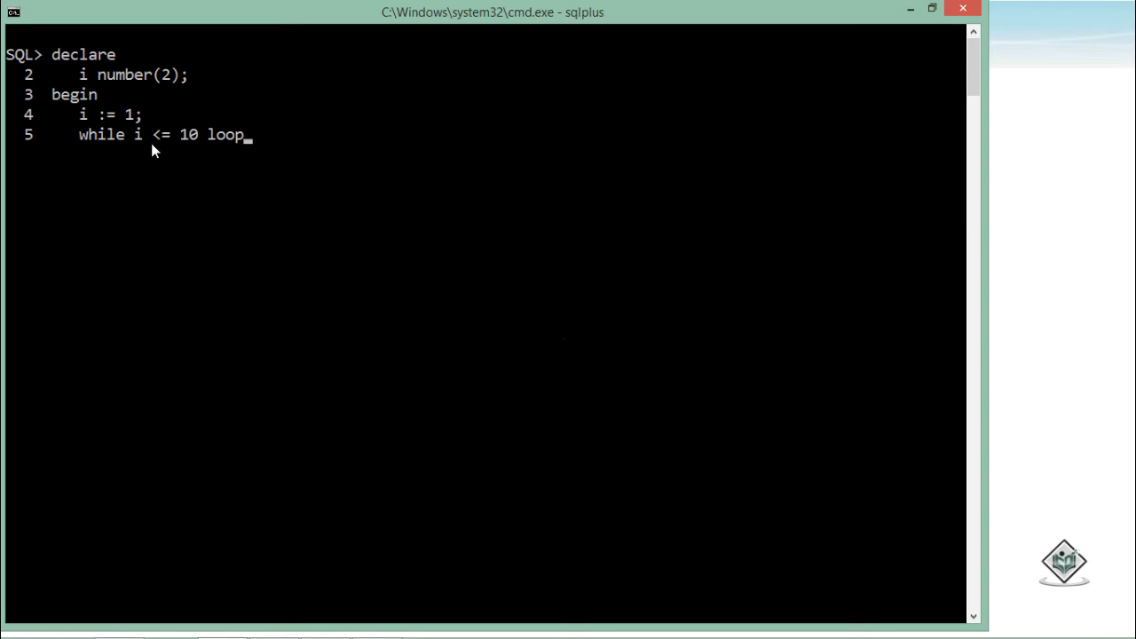
mouse_move(193, 149)
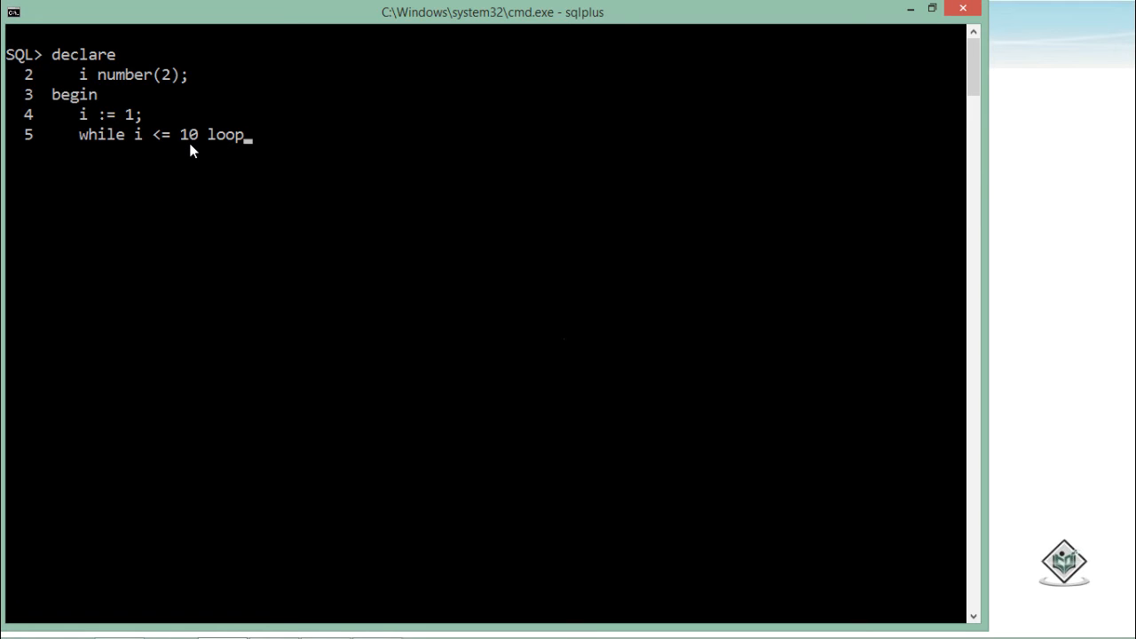
mouse_move(146, 146)
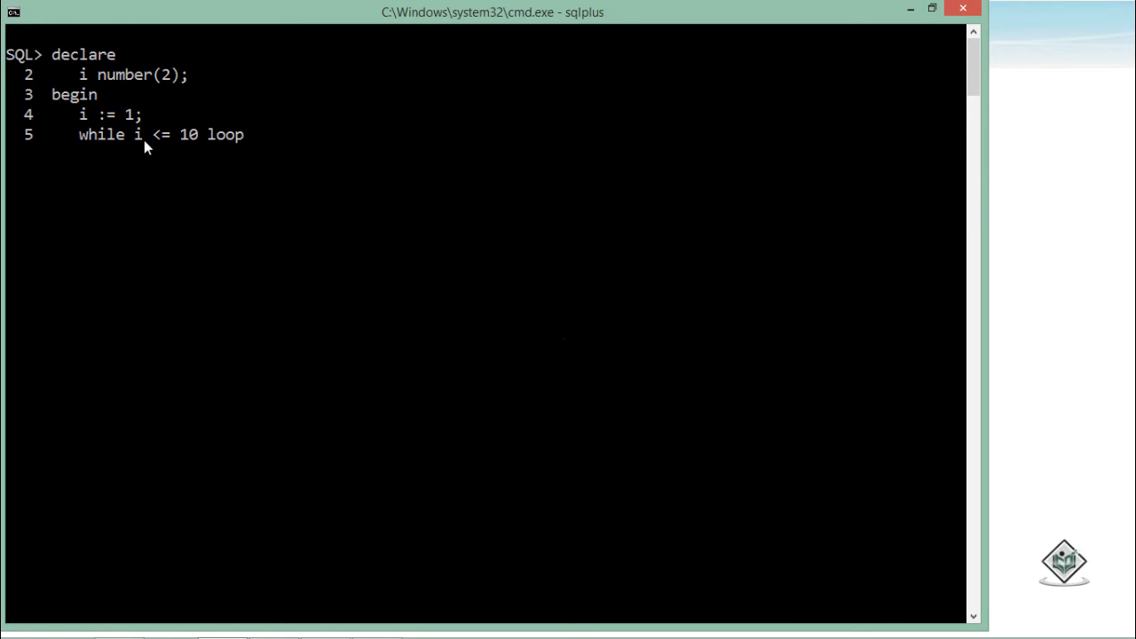
mouse_move(199, 138)
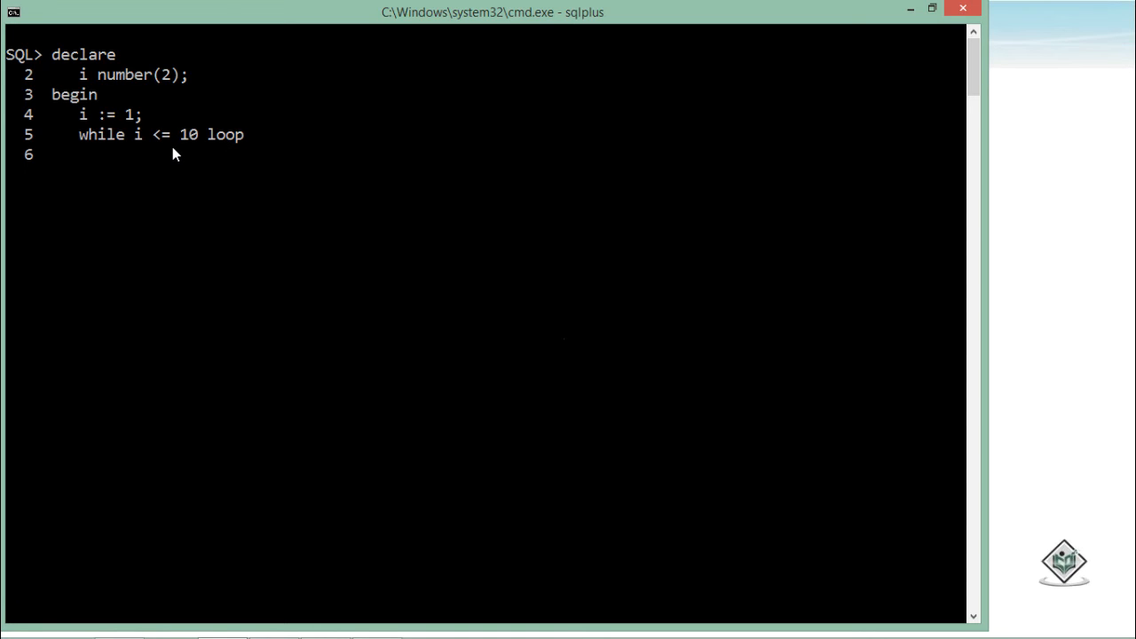
Step: Write the loop body printing 'i =' with i, then incrementing i by 1
type("d")
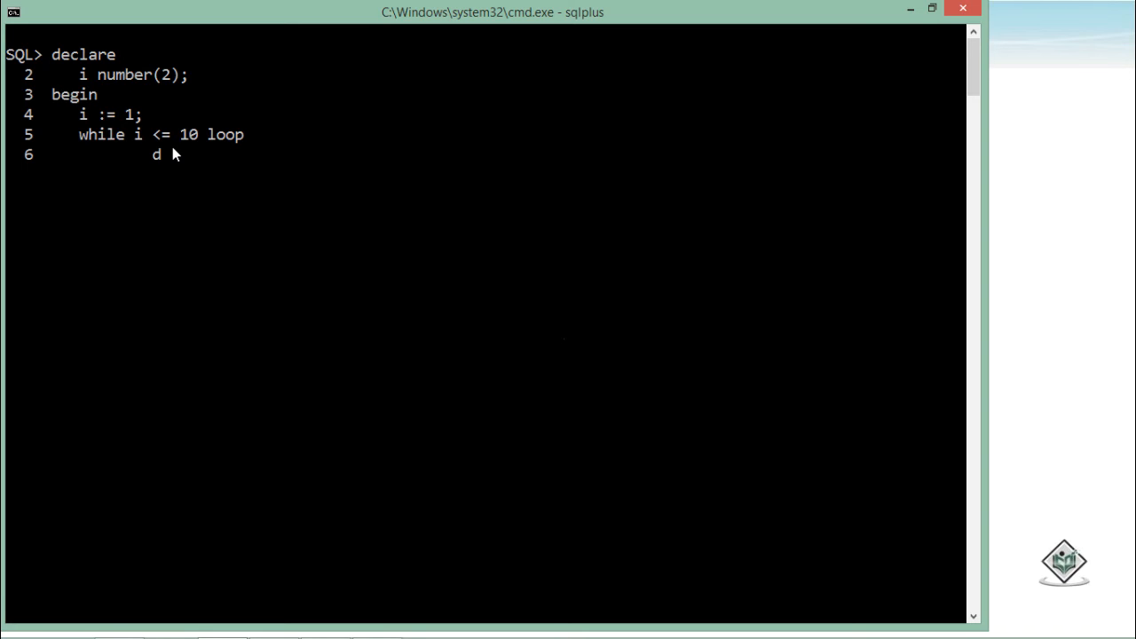
type("bms_")
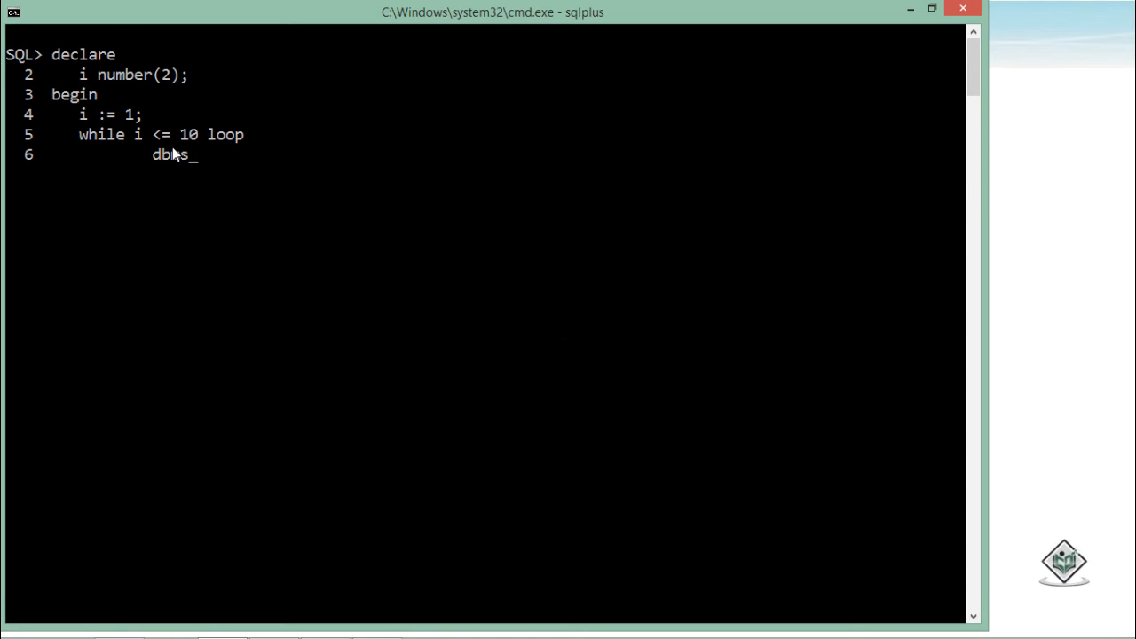
type("output")
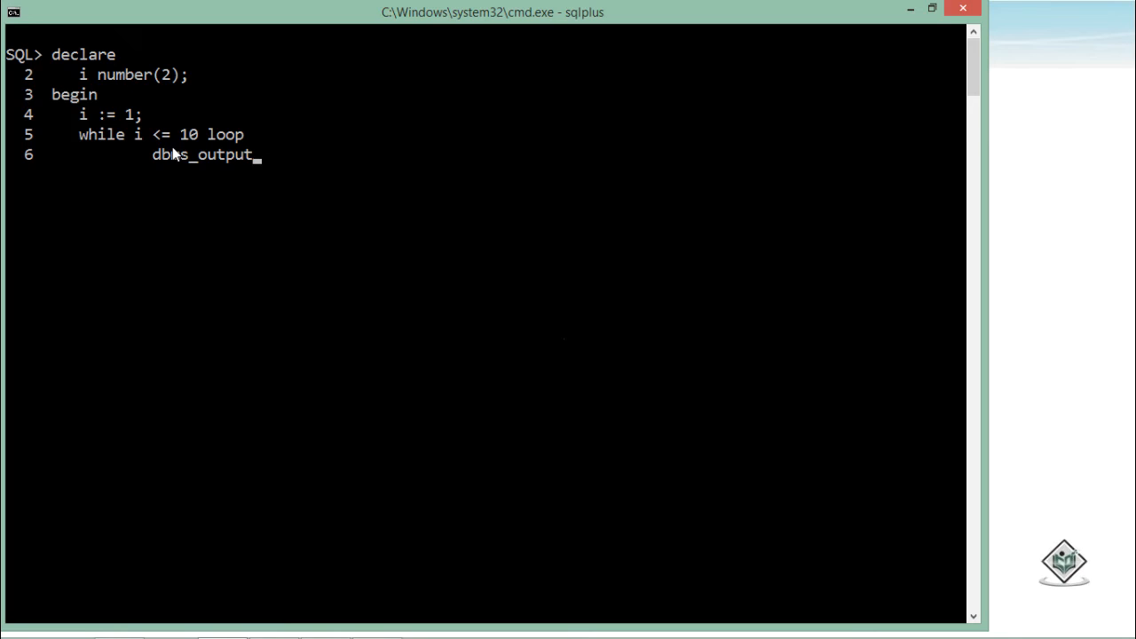
type(".put_lin")
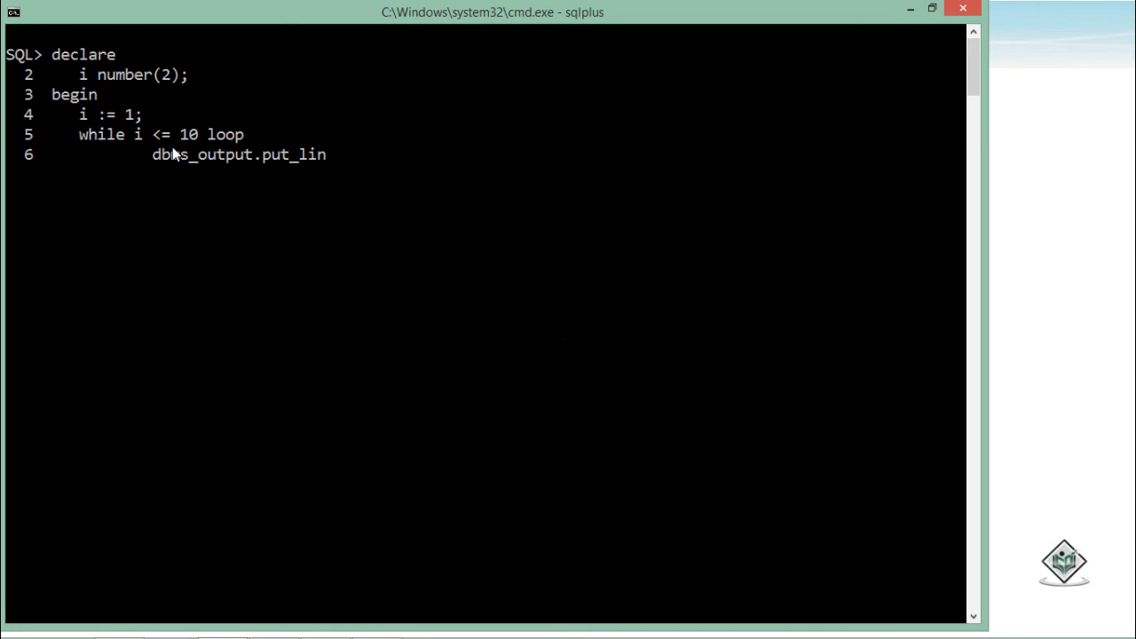
type("e()")
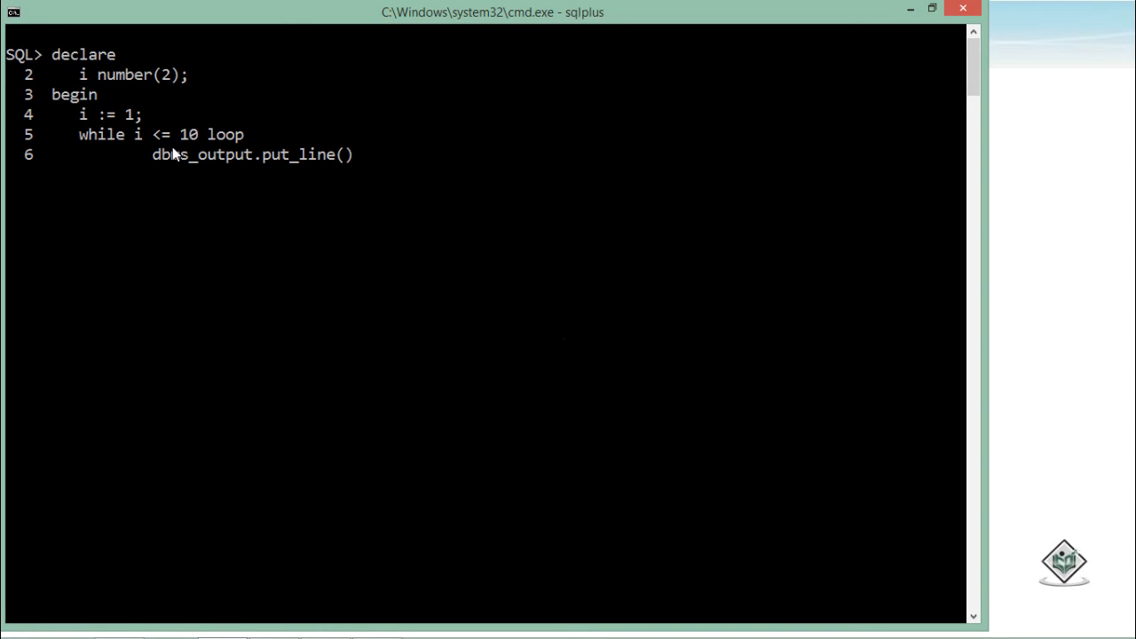
type("'i ='")
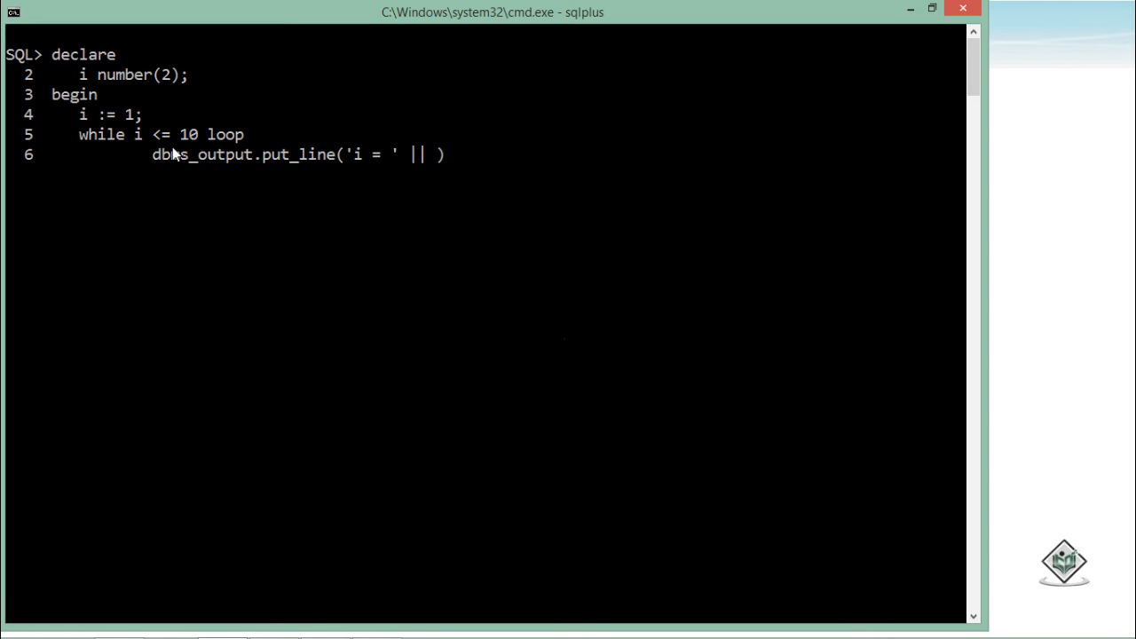
type("i);")
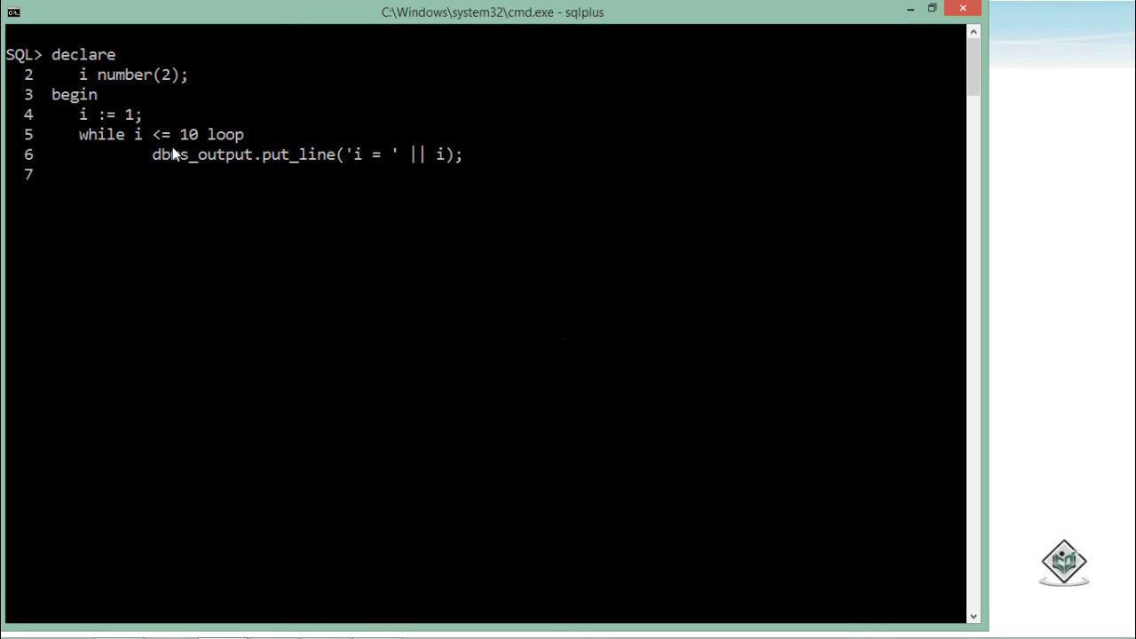
type("i :=")
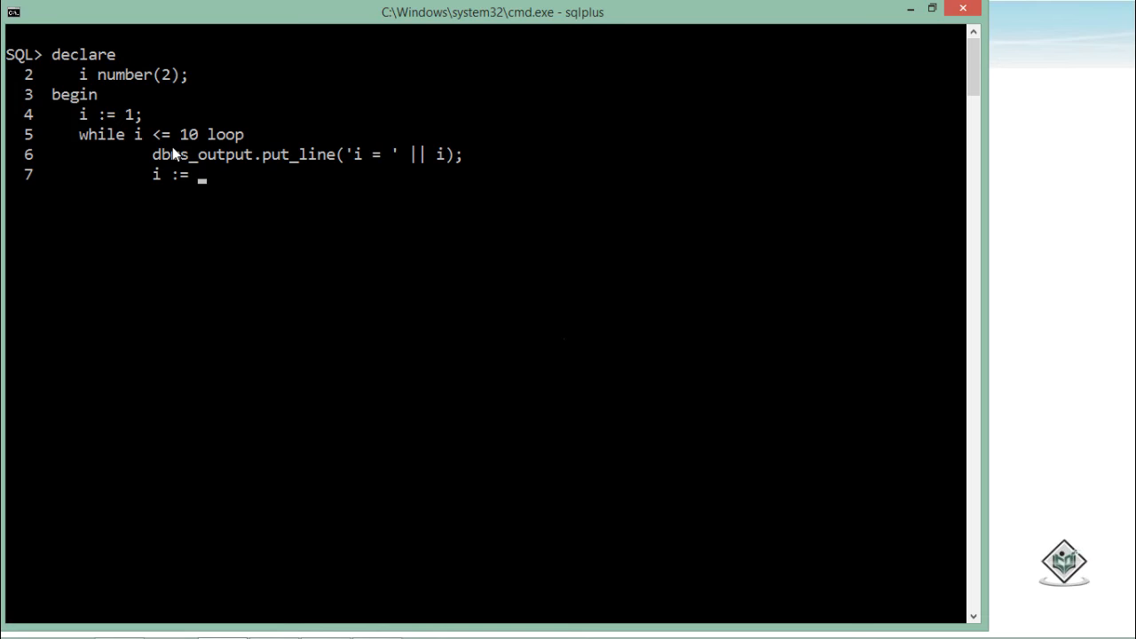
type("i + 1;")
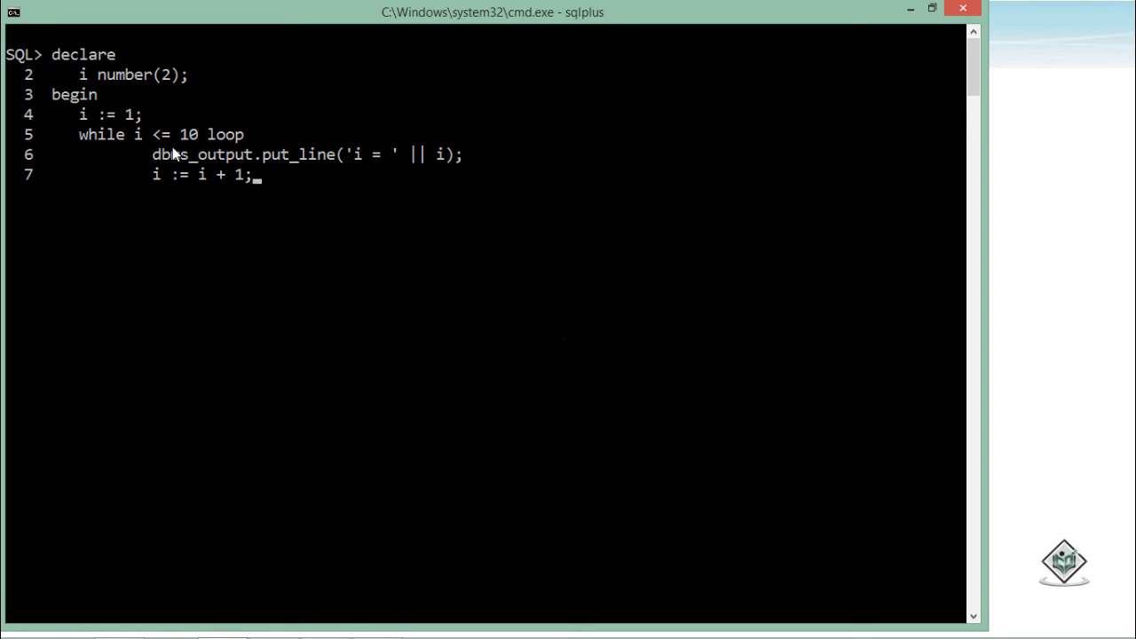
Step: Close the while block with 'end loop;' and 'end;'
type("end")
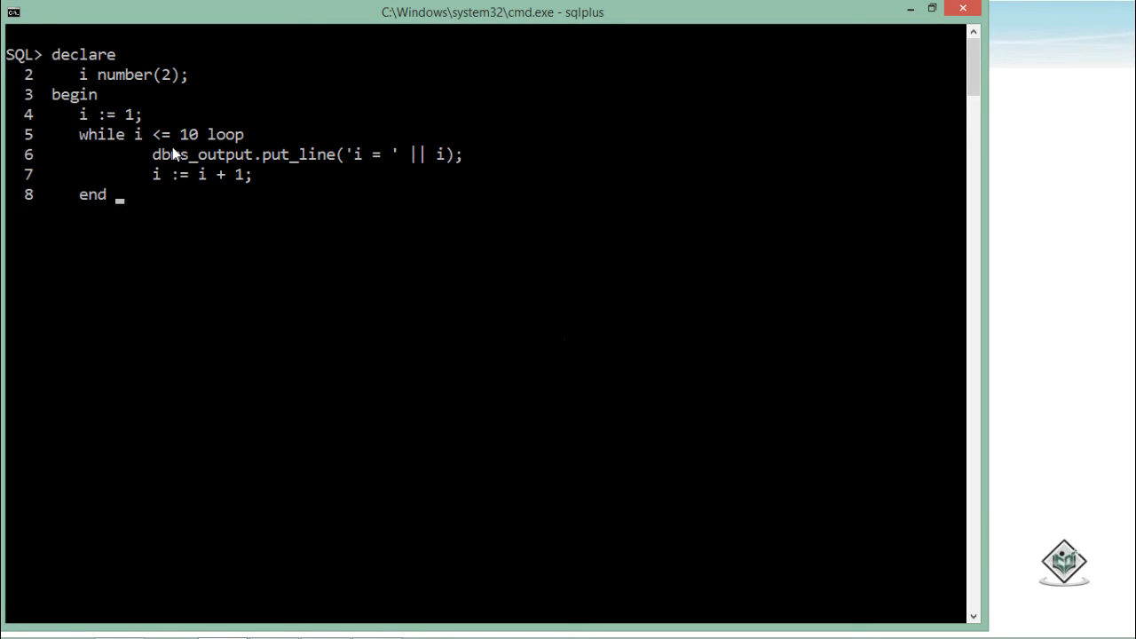
type("loop;")
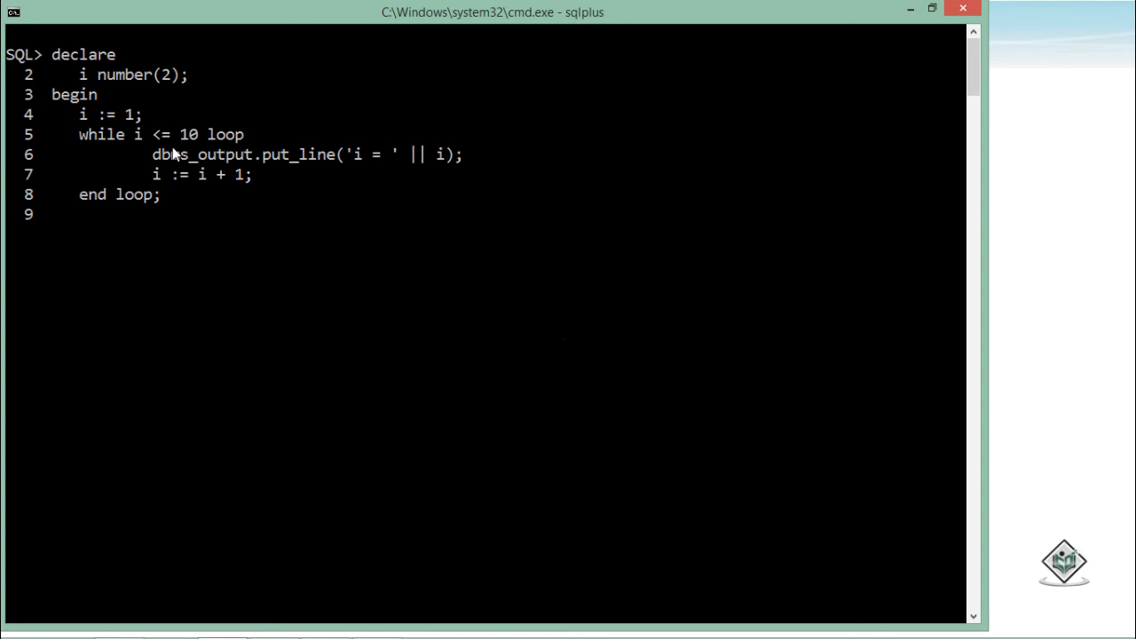
type("end;")
type("/")
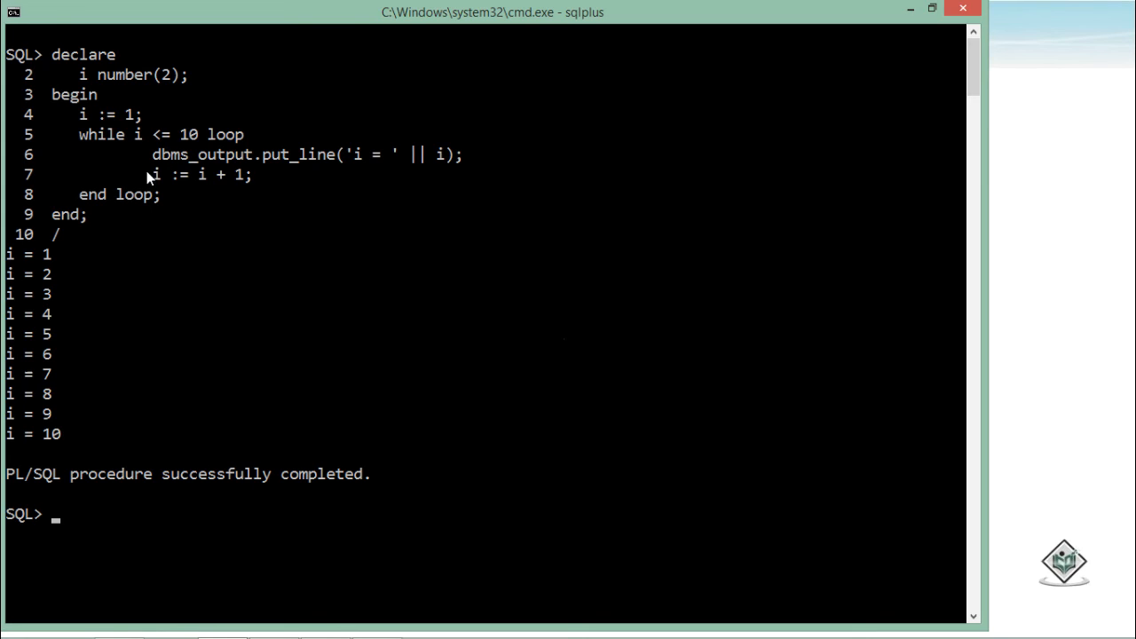
mouse_move(52, 276)
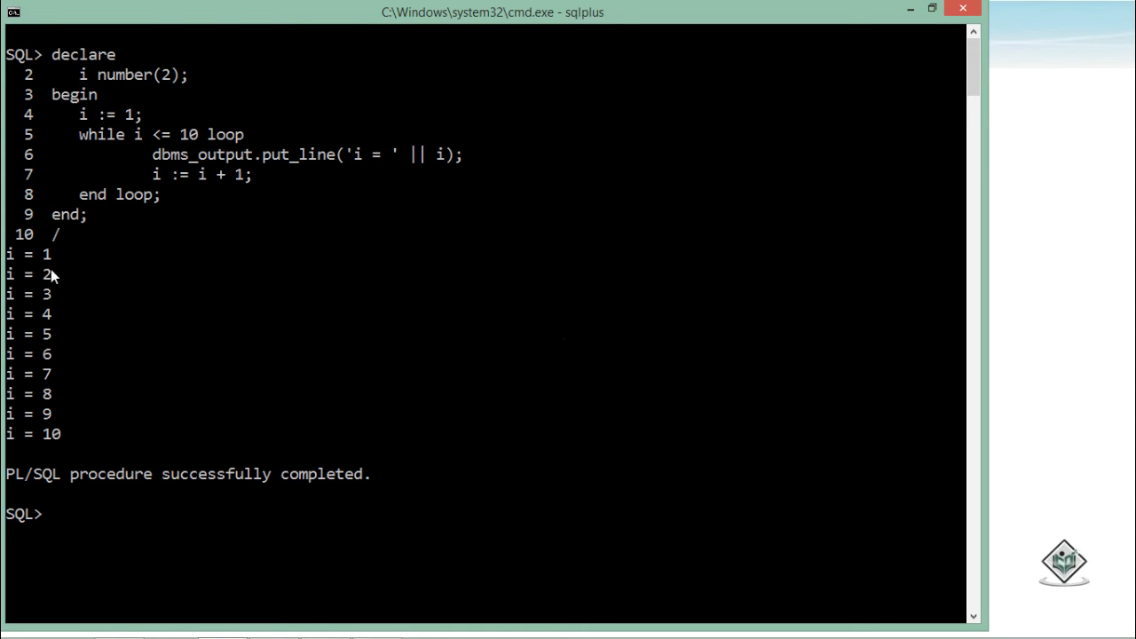
mouse_move(53, 260)
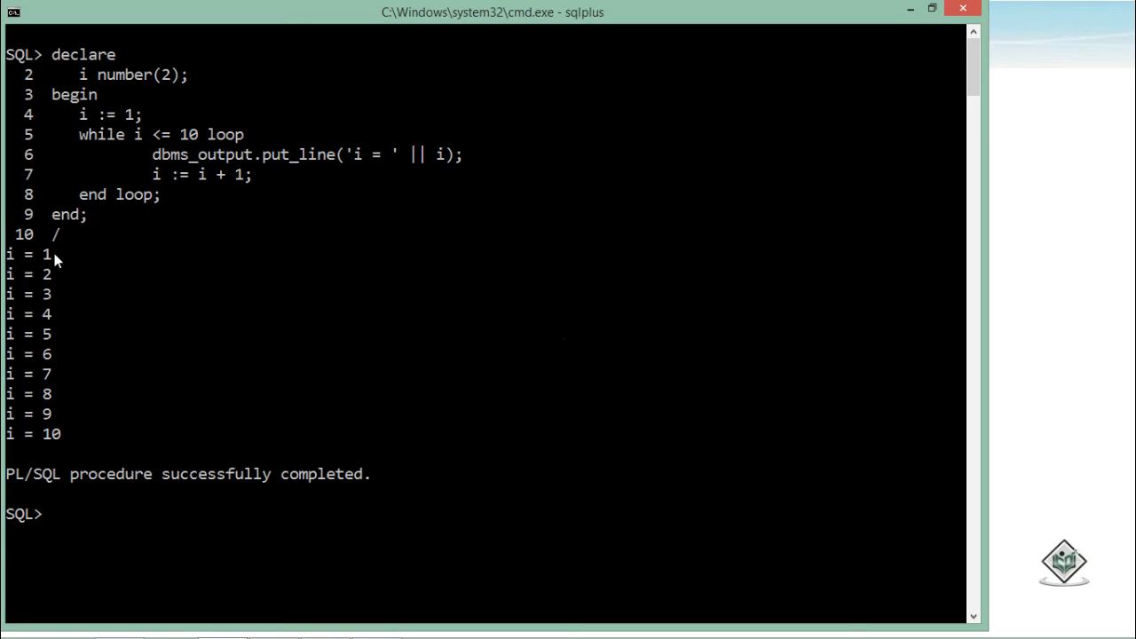
mouse_move(189, 324)
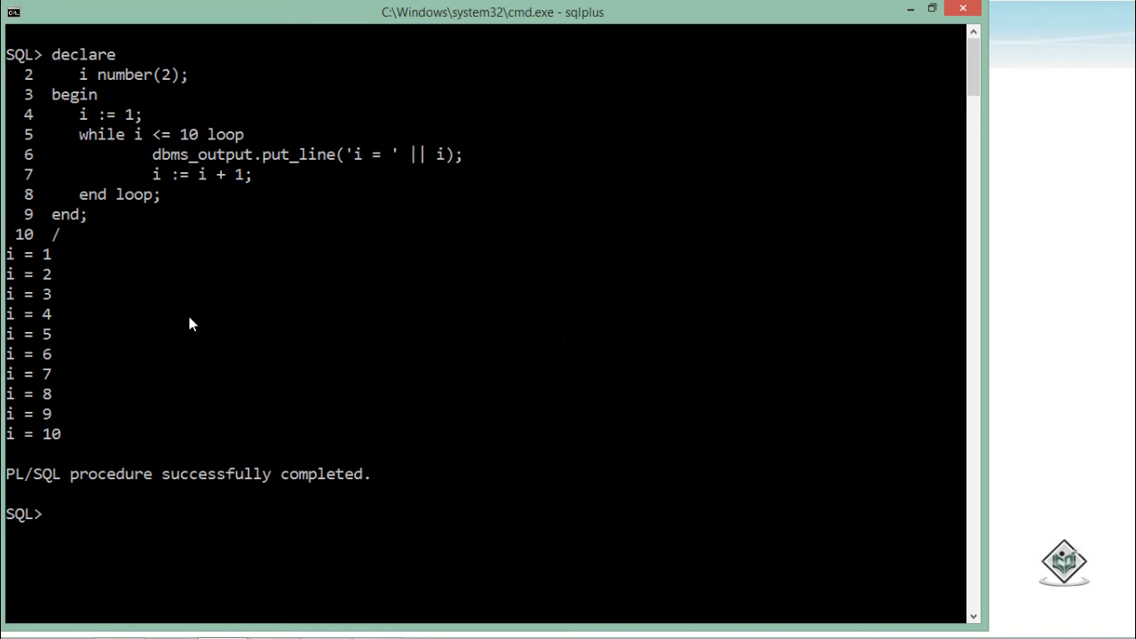
mouse_move(249, 223)
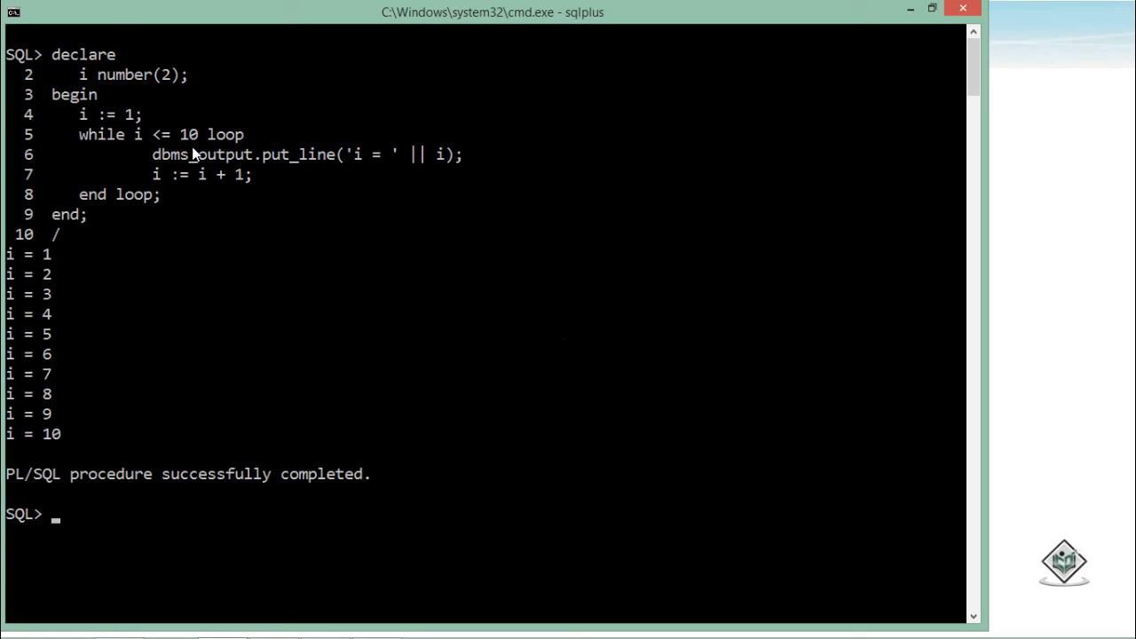
mouse_move(156, 172)
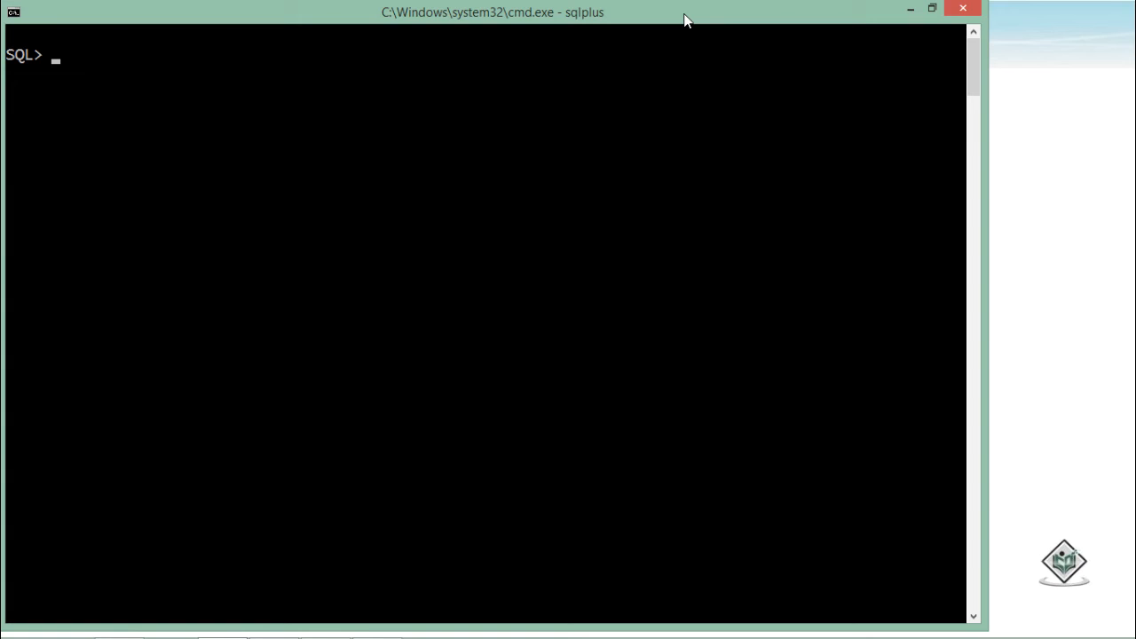
Step: Begin a new block with 'for i in 1..10 loop'
type("begin")
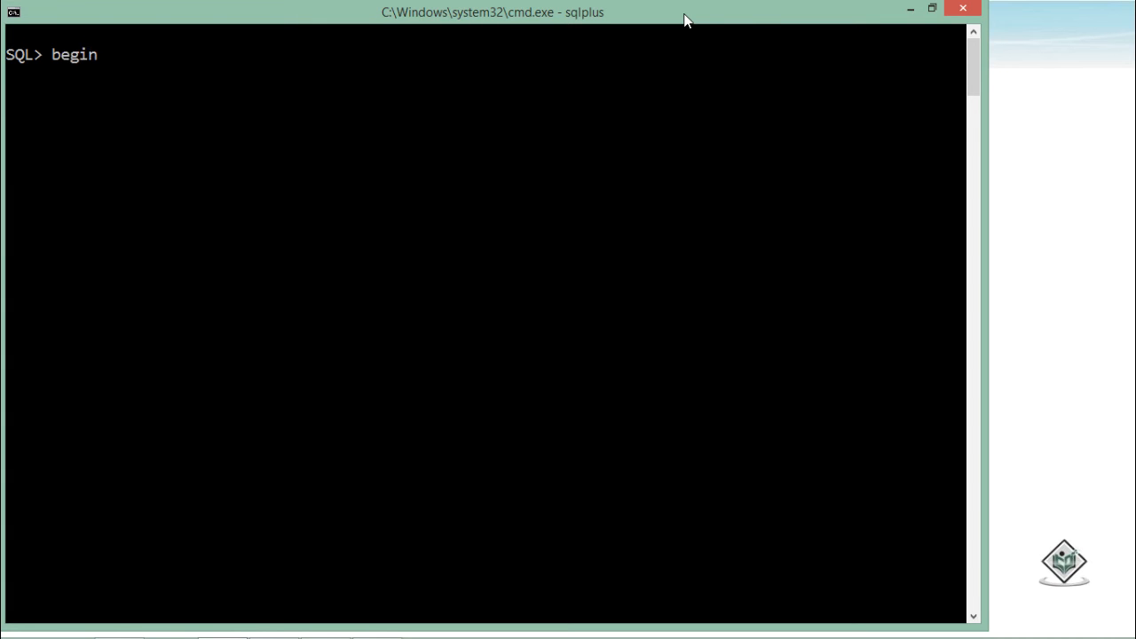
key("Return")
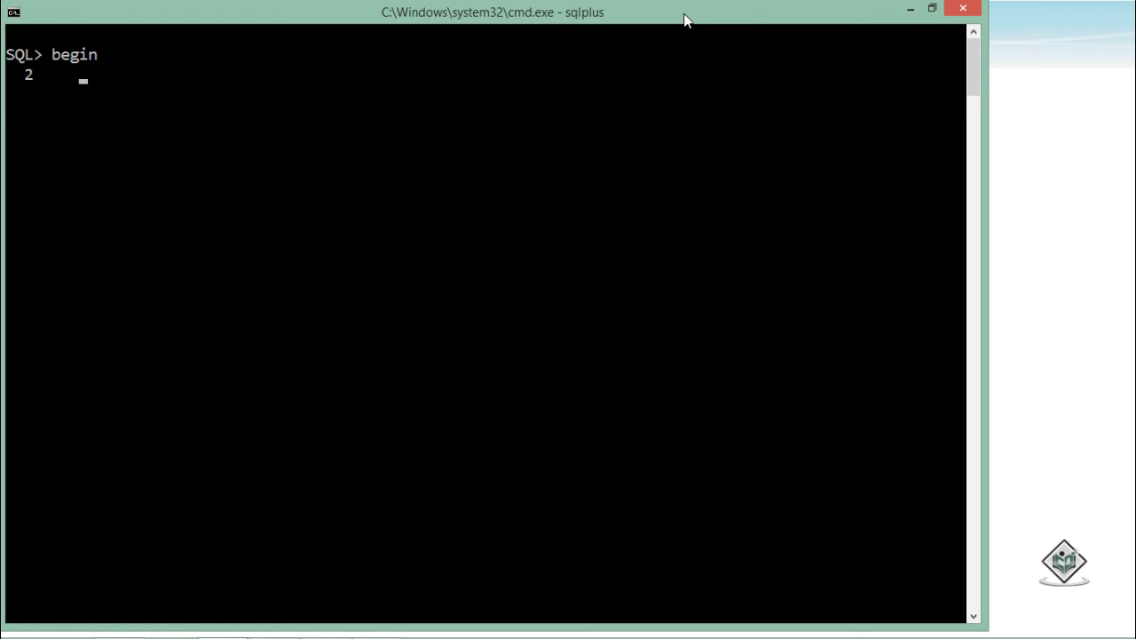
type("for")
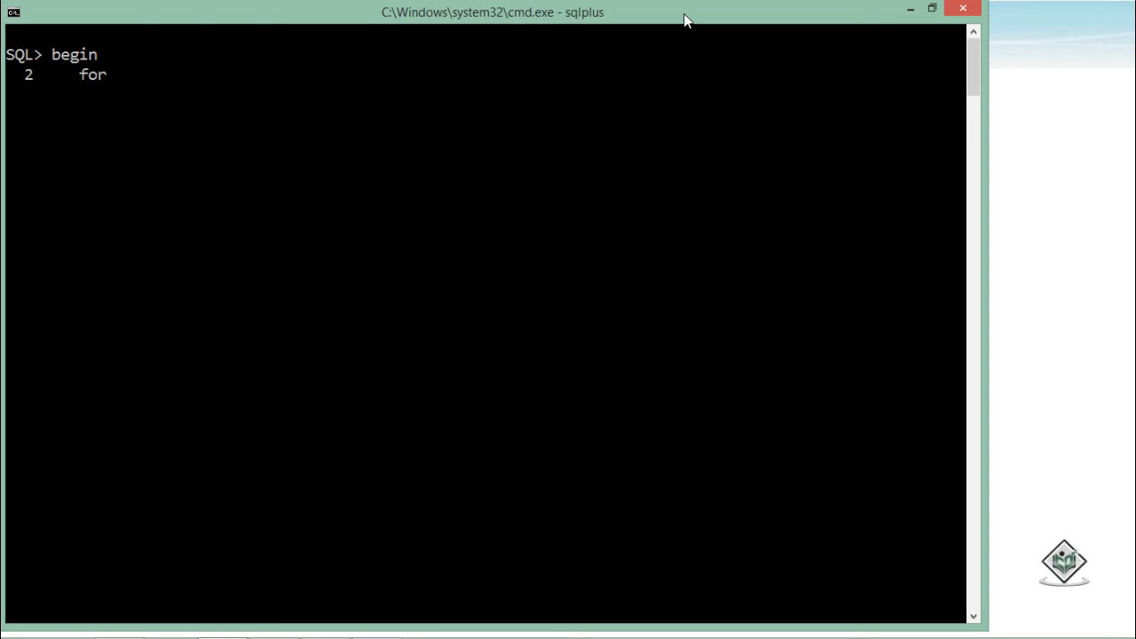
type("i")
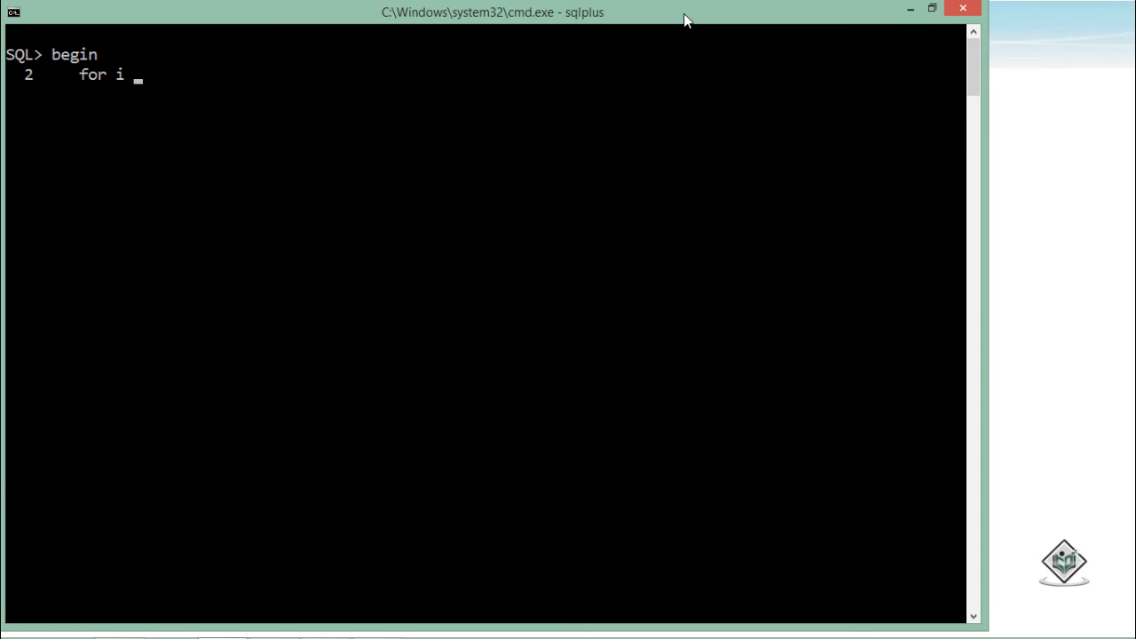
type("in")
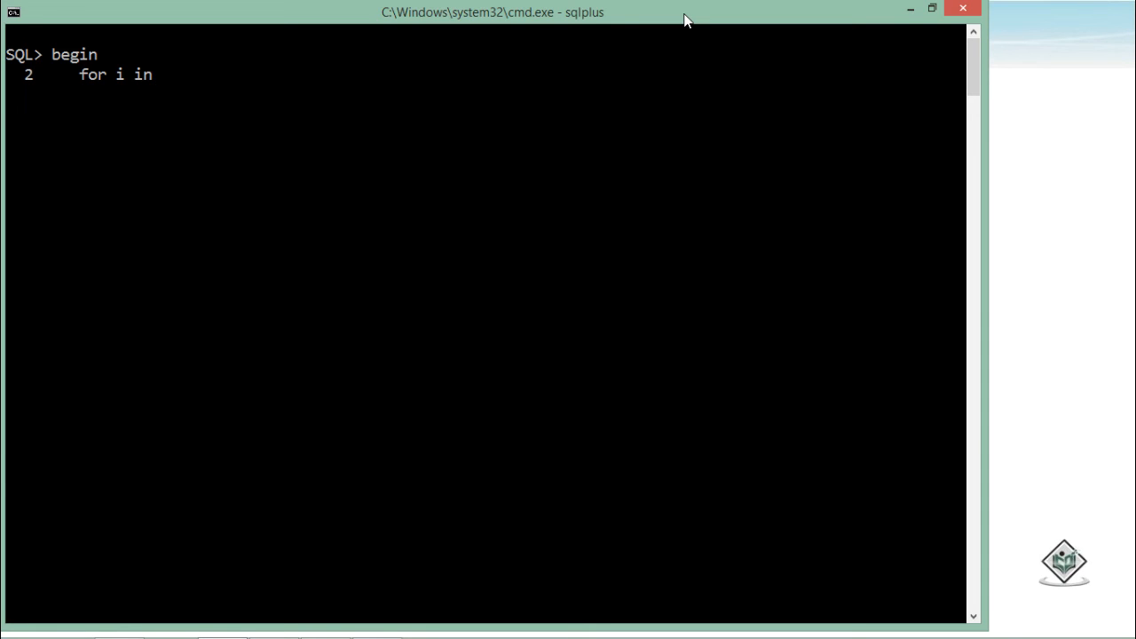
type("1..")
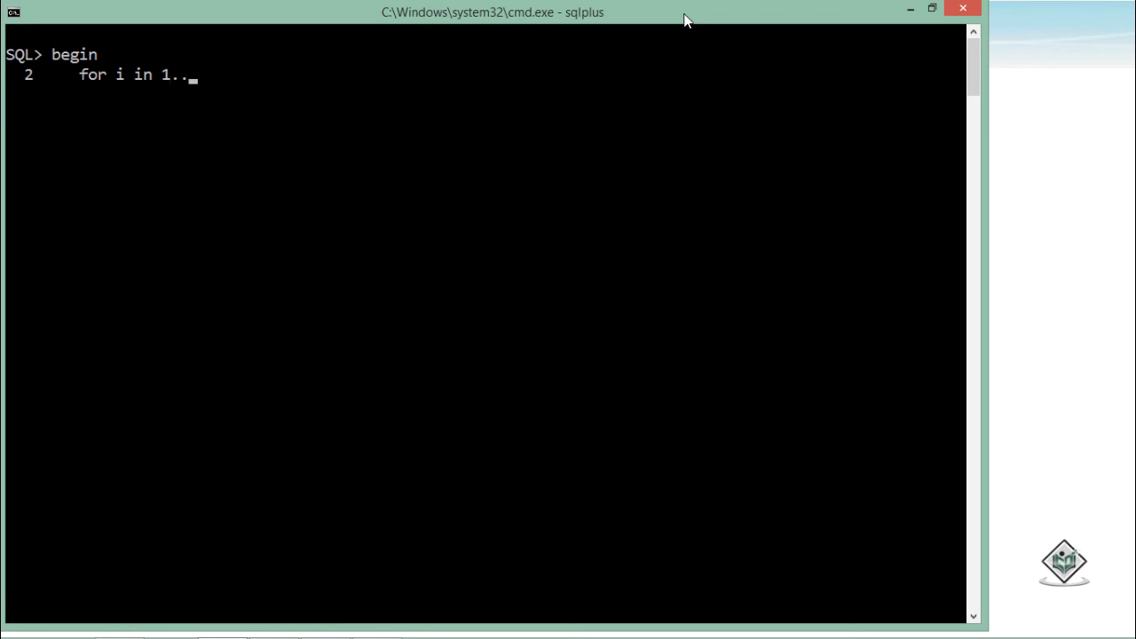
type("10 loop")
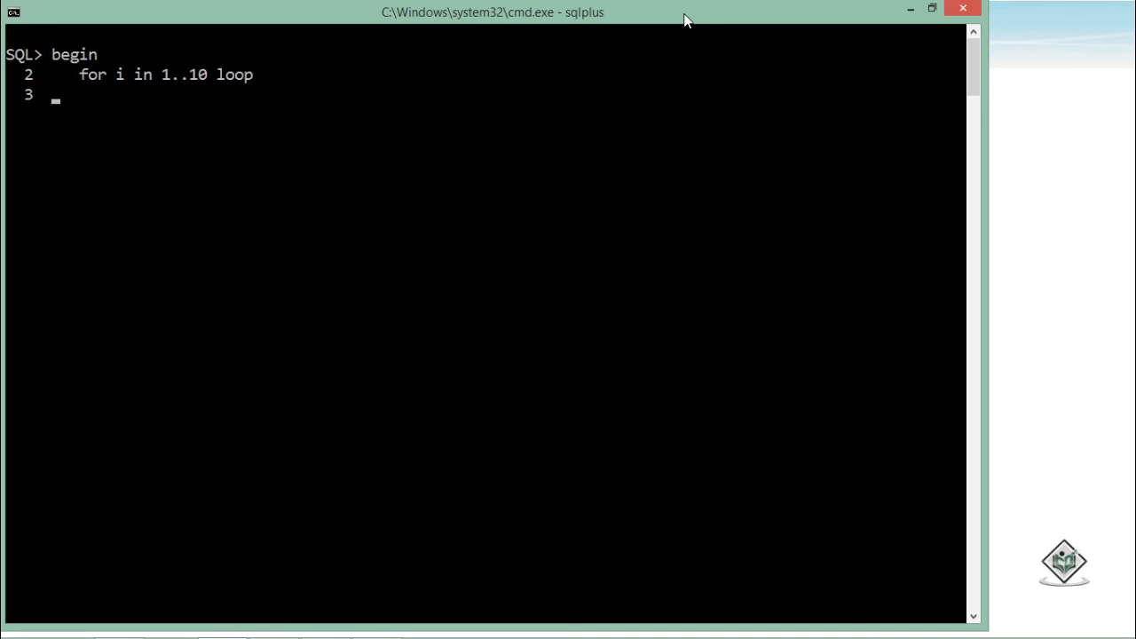
Step: Write the loop body printing i with dbms_output.put_line
type("dbms")
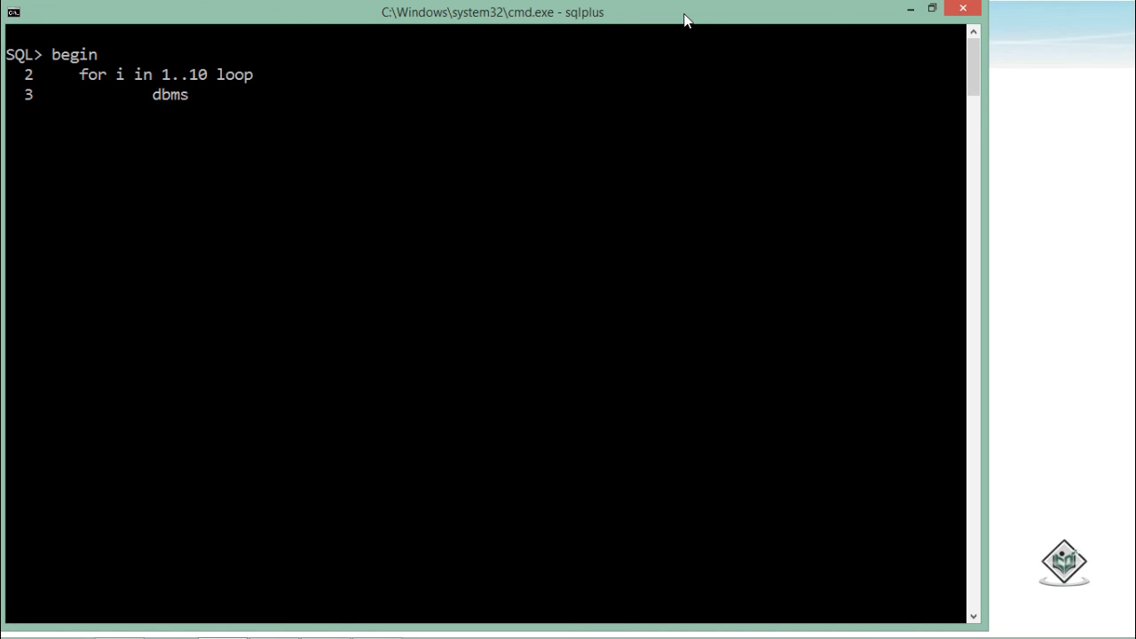
type("_output.")
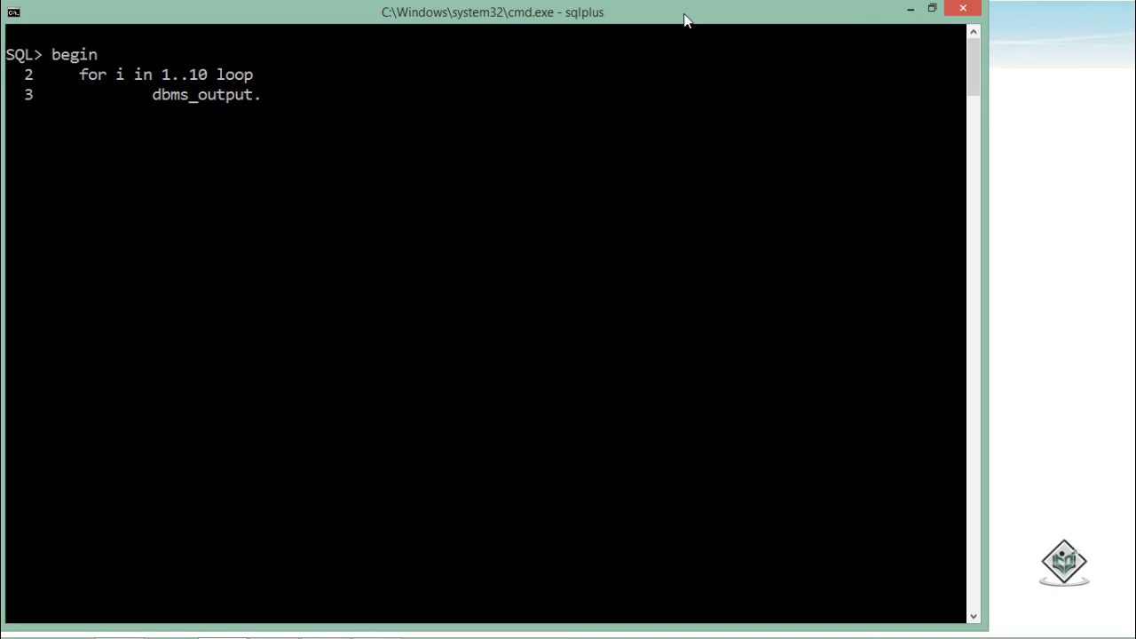
type("put_line")
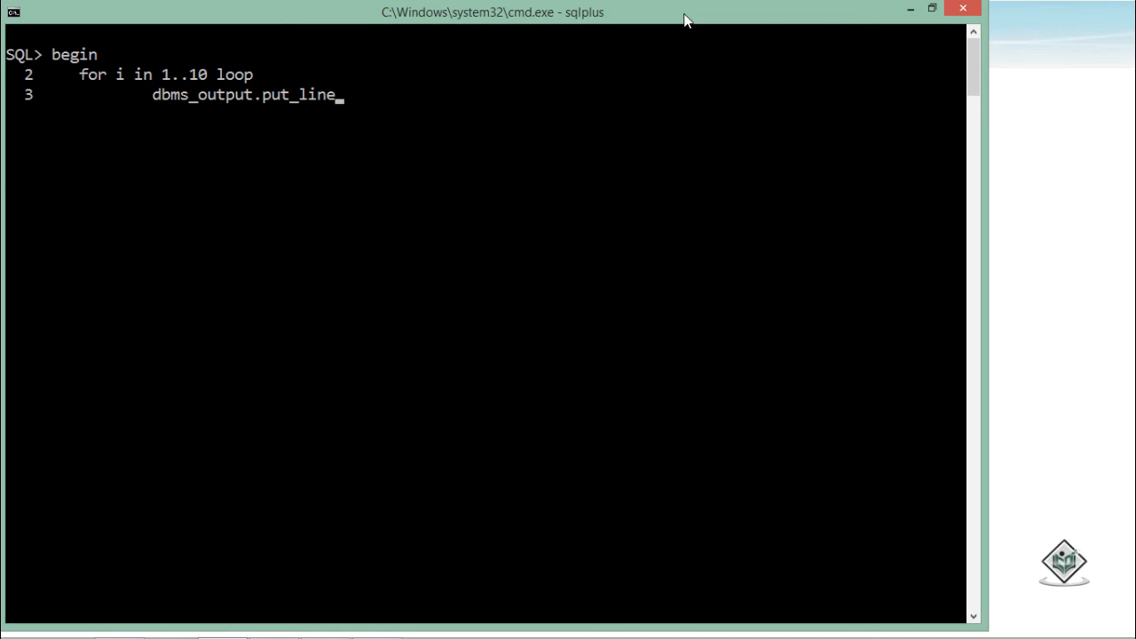
type("('')")
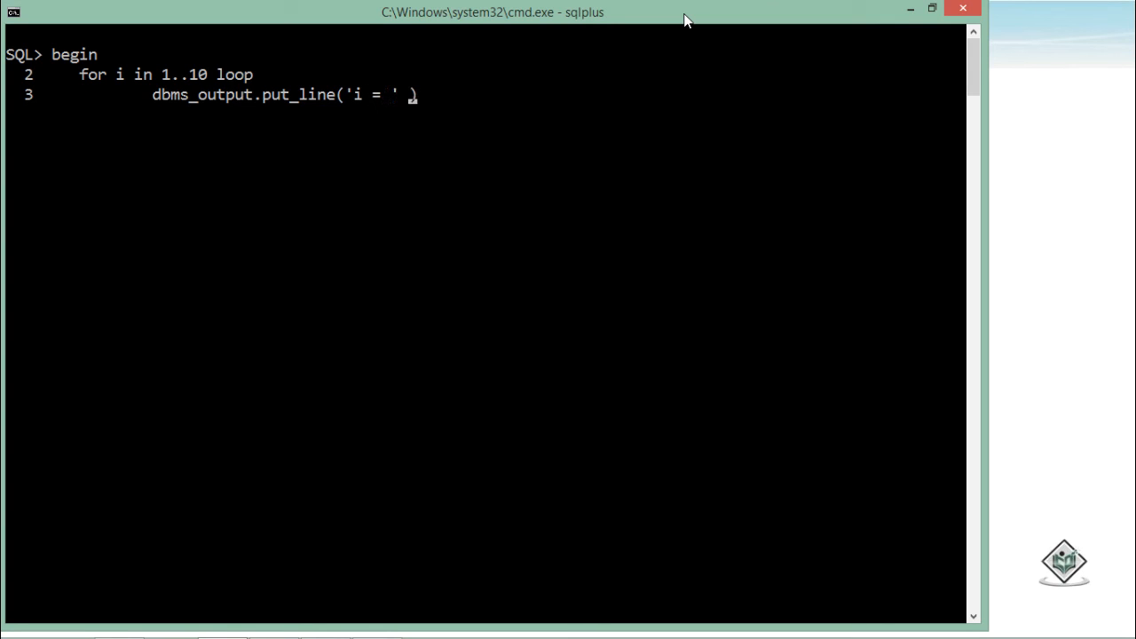
type("|| i")
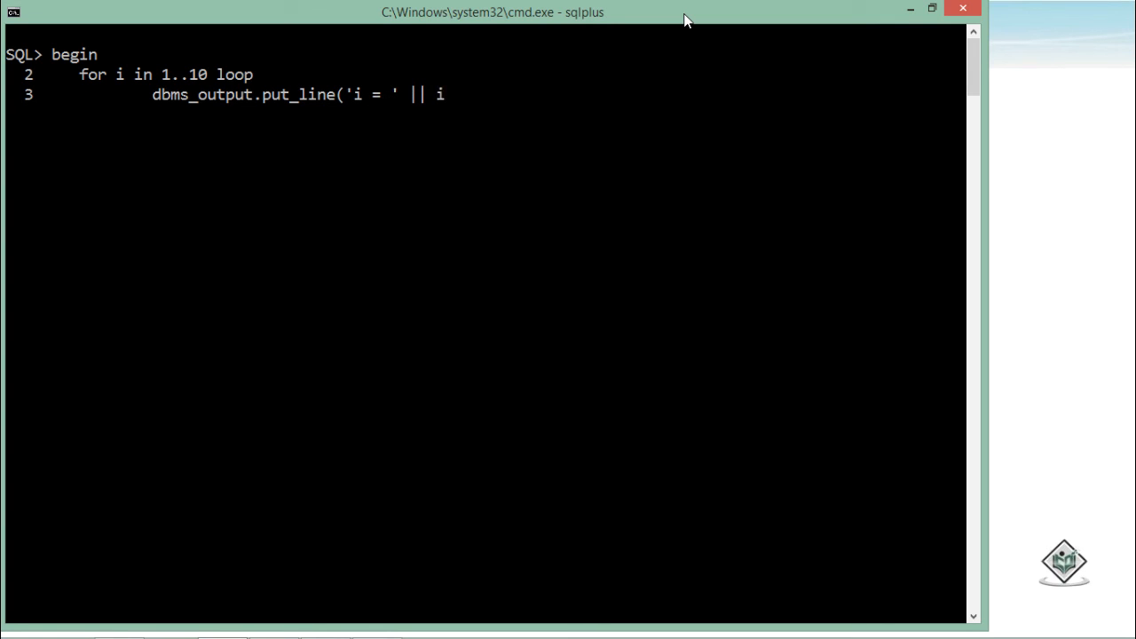
type(");")
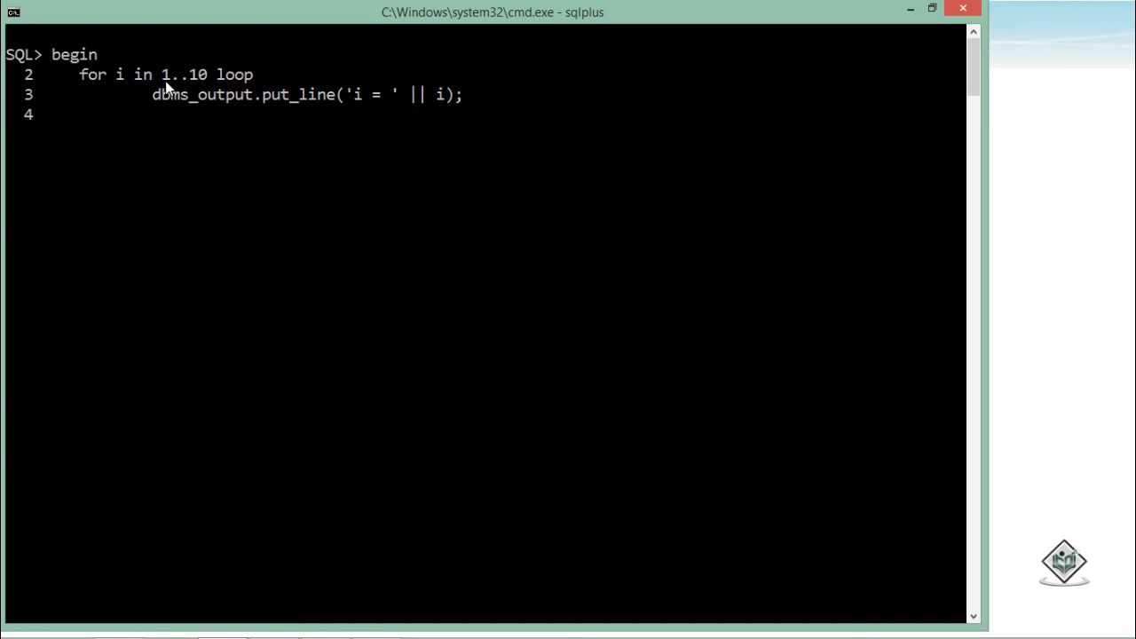
mouse_move(138, 133)
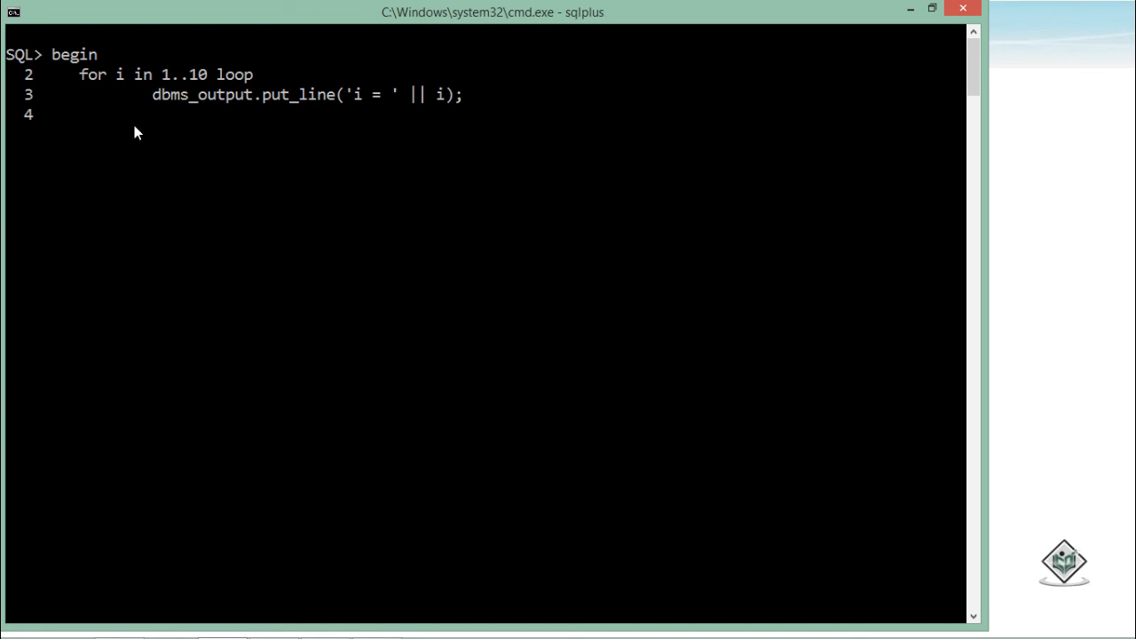
mouse_move(122, 96)
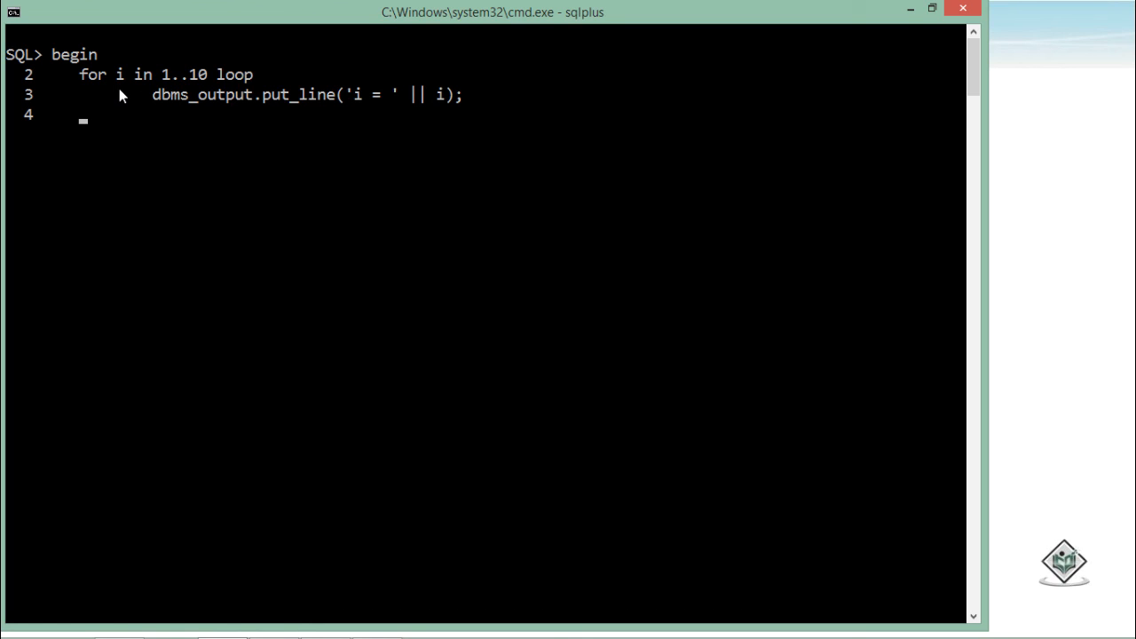
Step: Close the for-loop block with 'end loop;' and 'end;'
type("en")
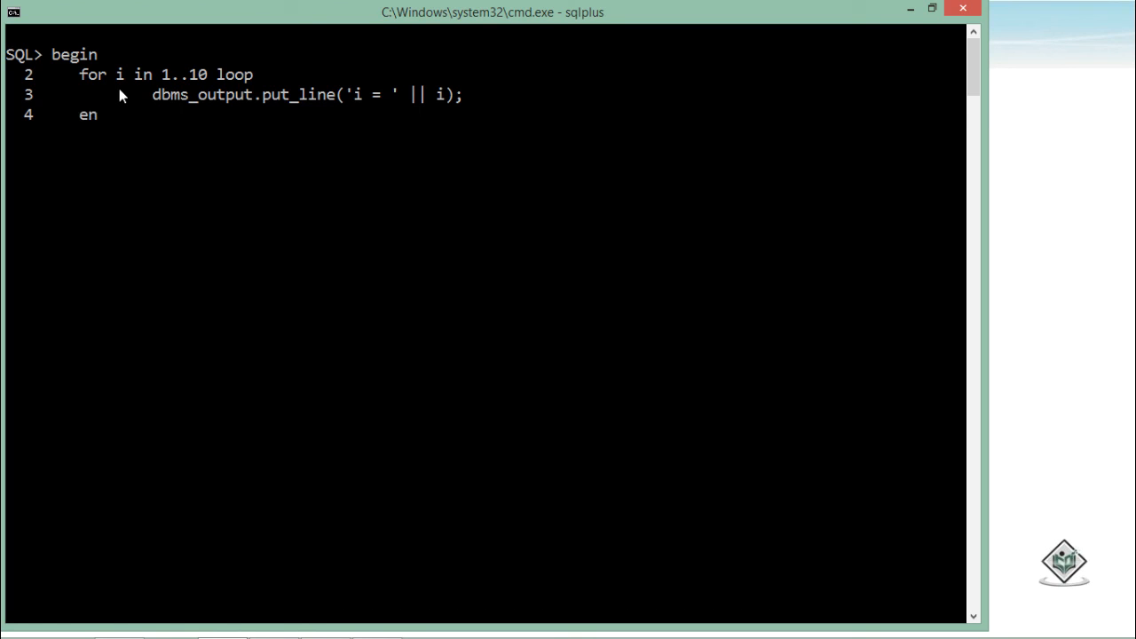
type("d loop")
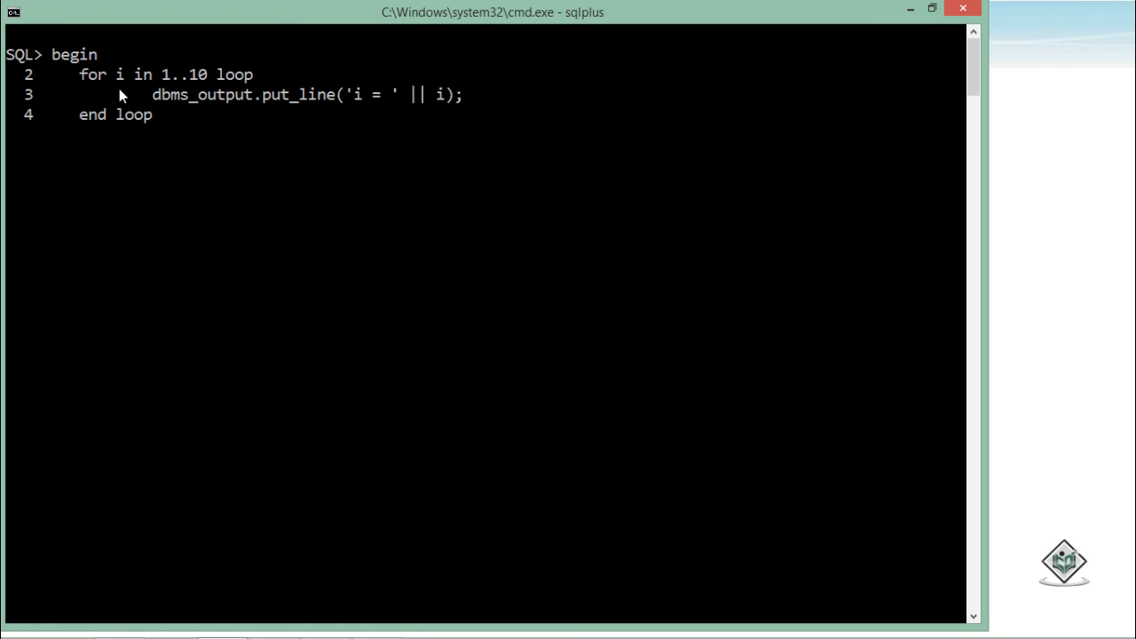
type(";")
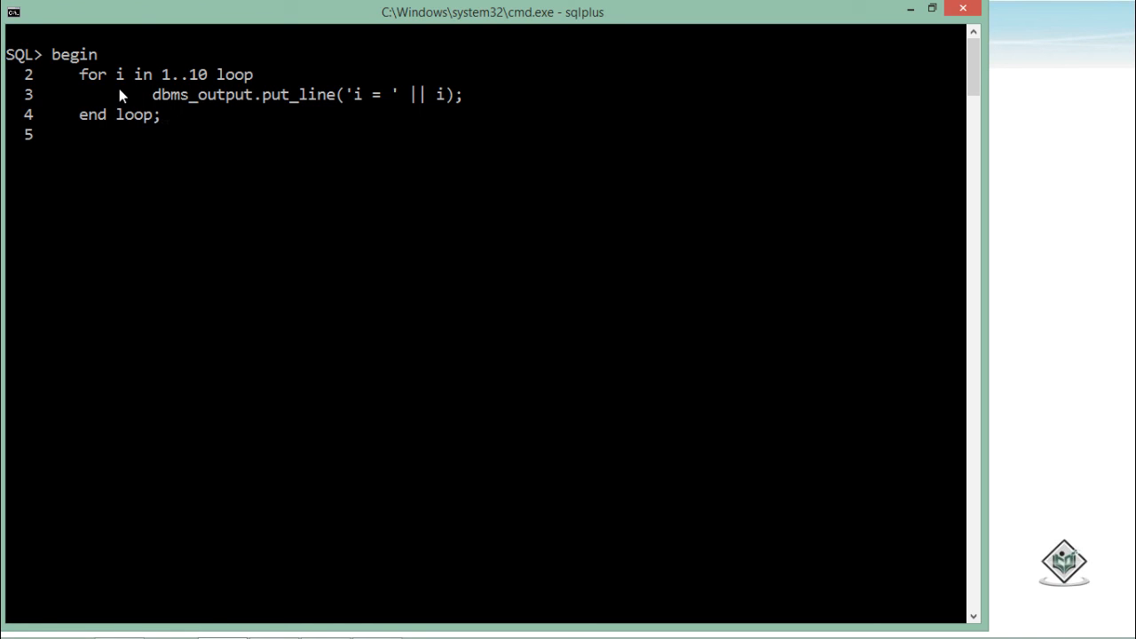
type("end;")
type("/")
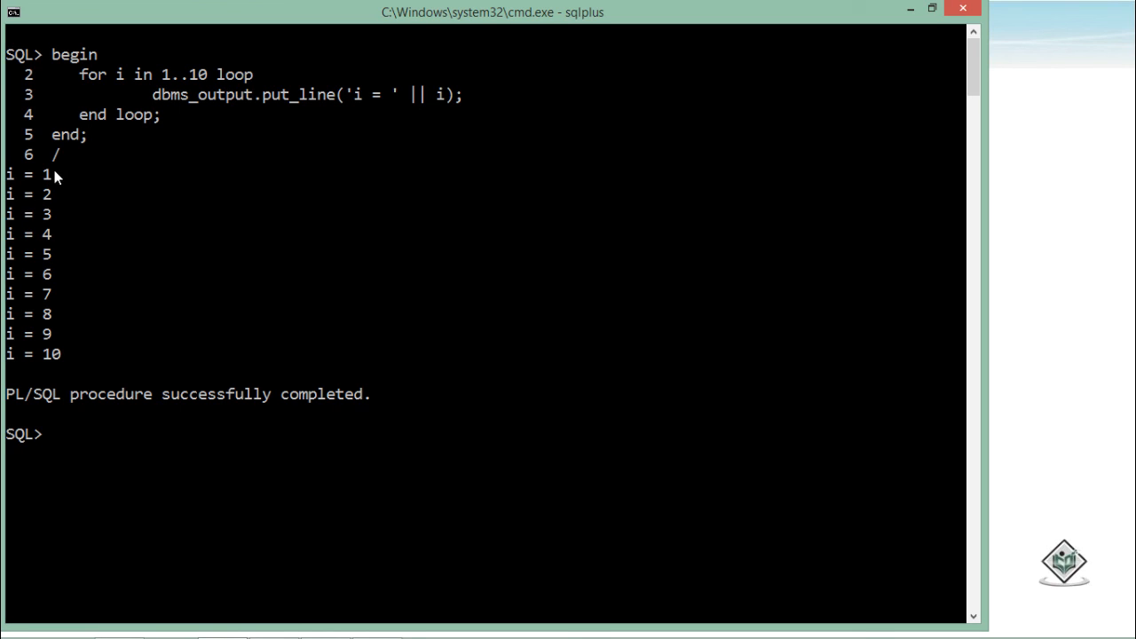
mouse_move(50, 354)
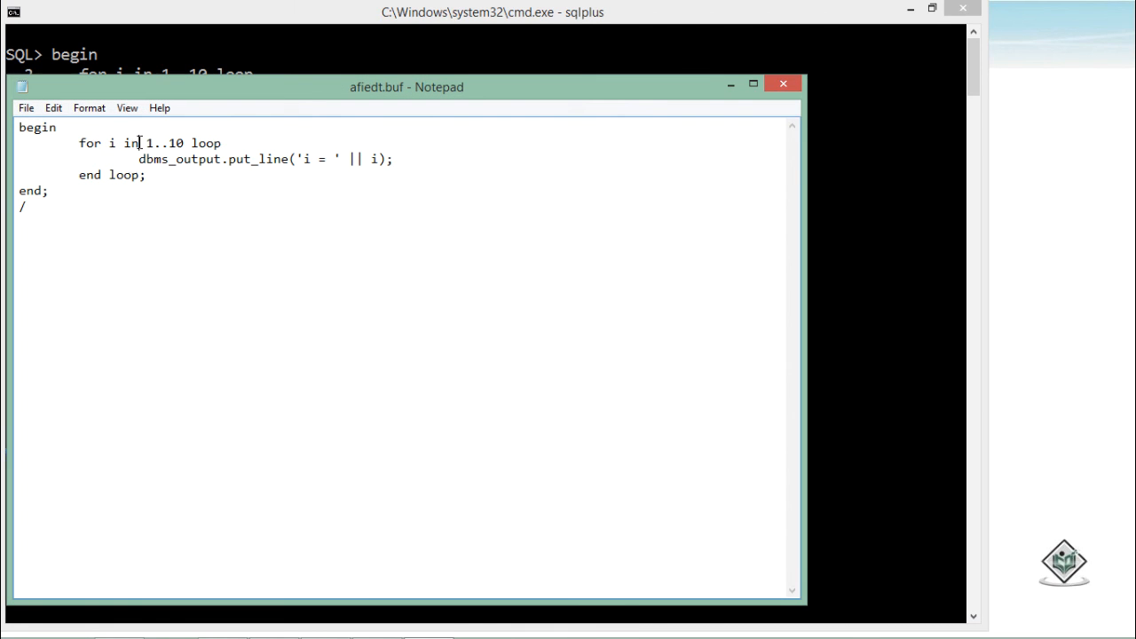
Step: Insert 'reverse' into the for line so i counts from 10 down to 1
type("reverse")
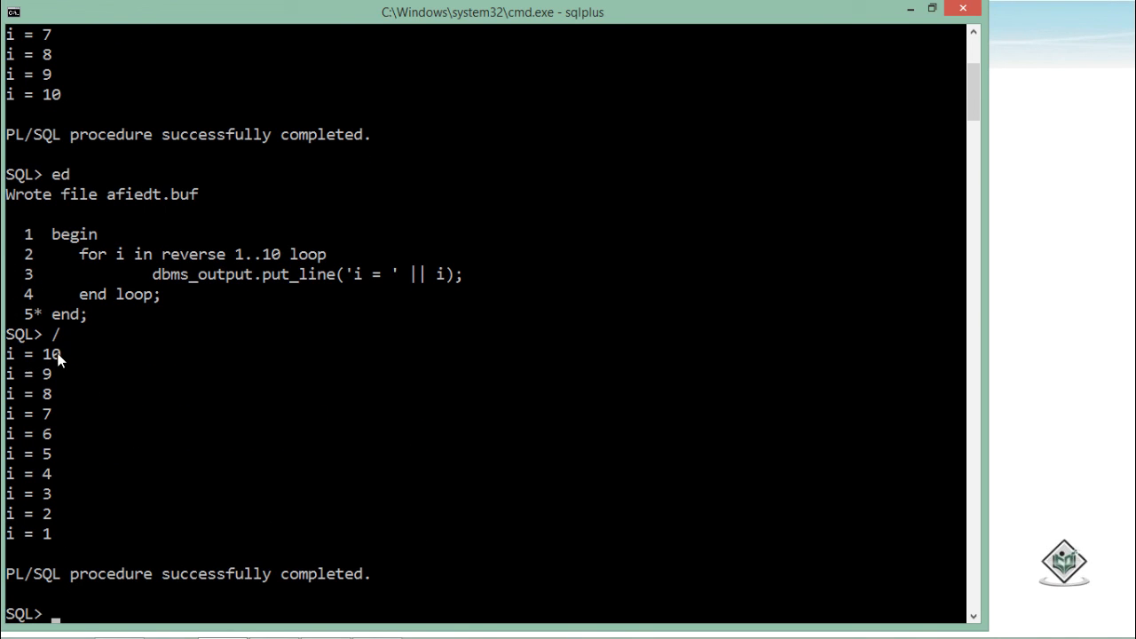
mouse_move(56, 550)
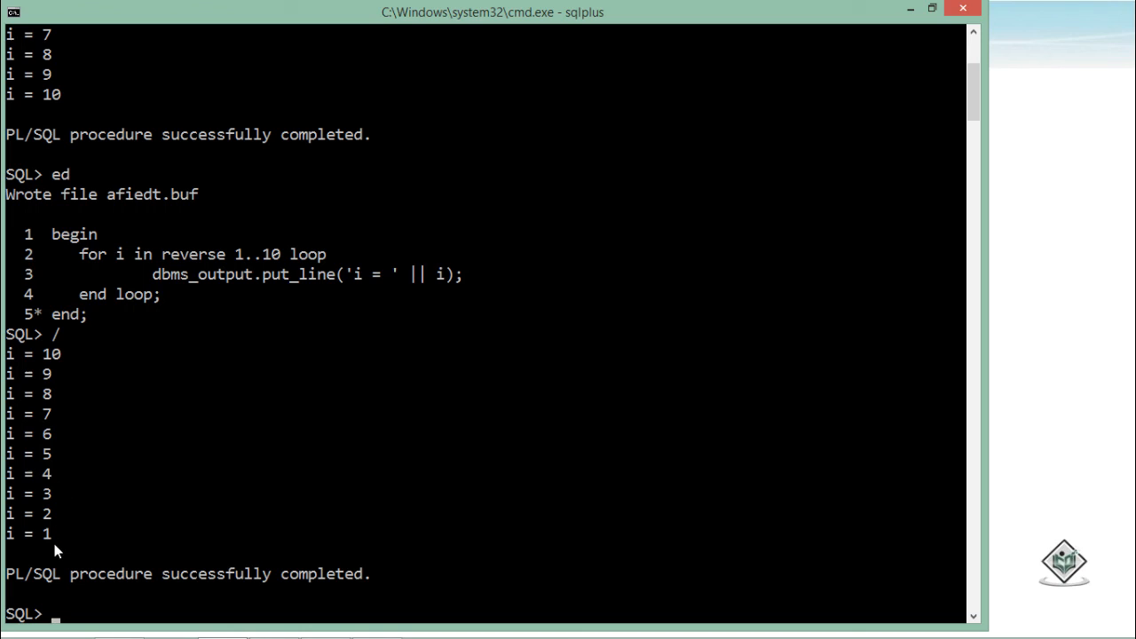